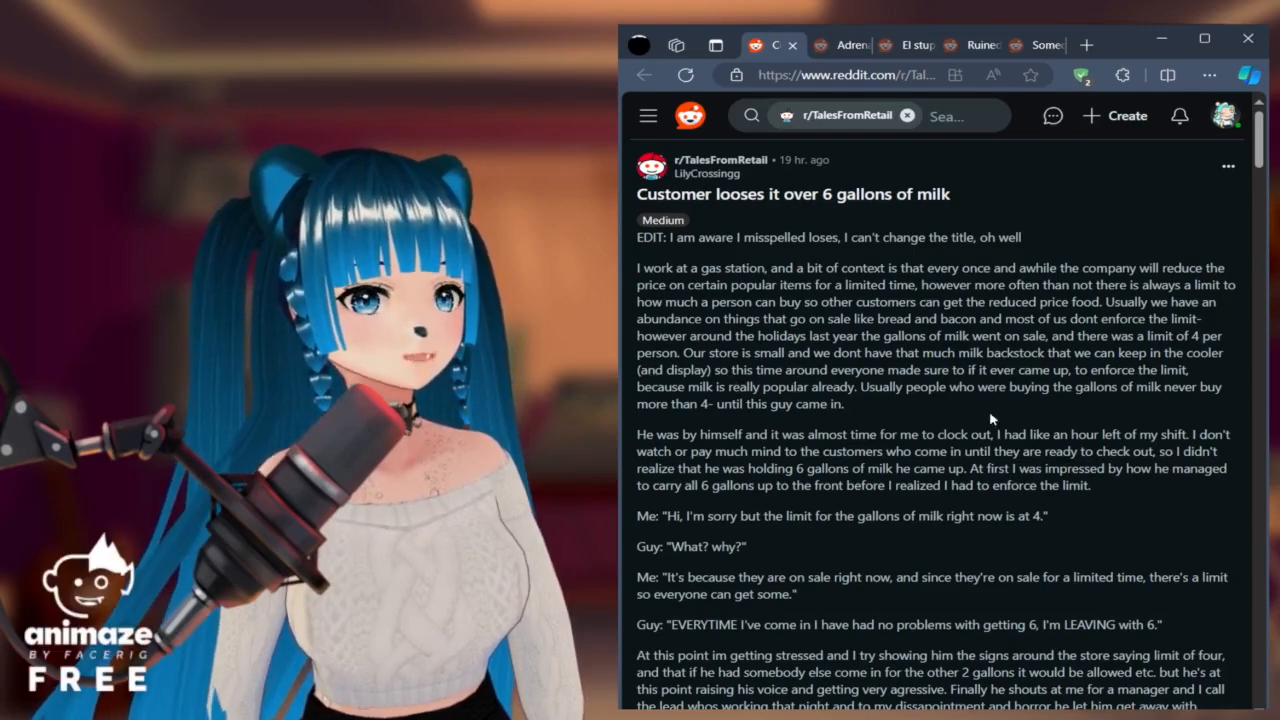
mouse_move(932, 411)
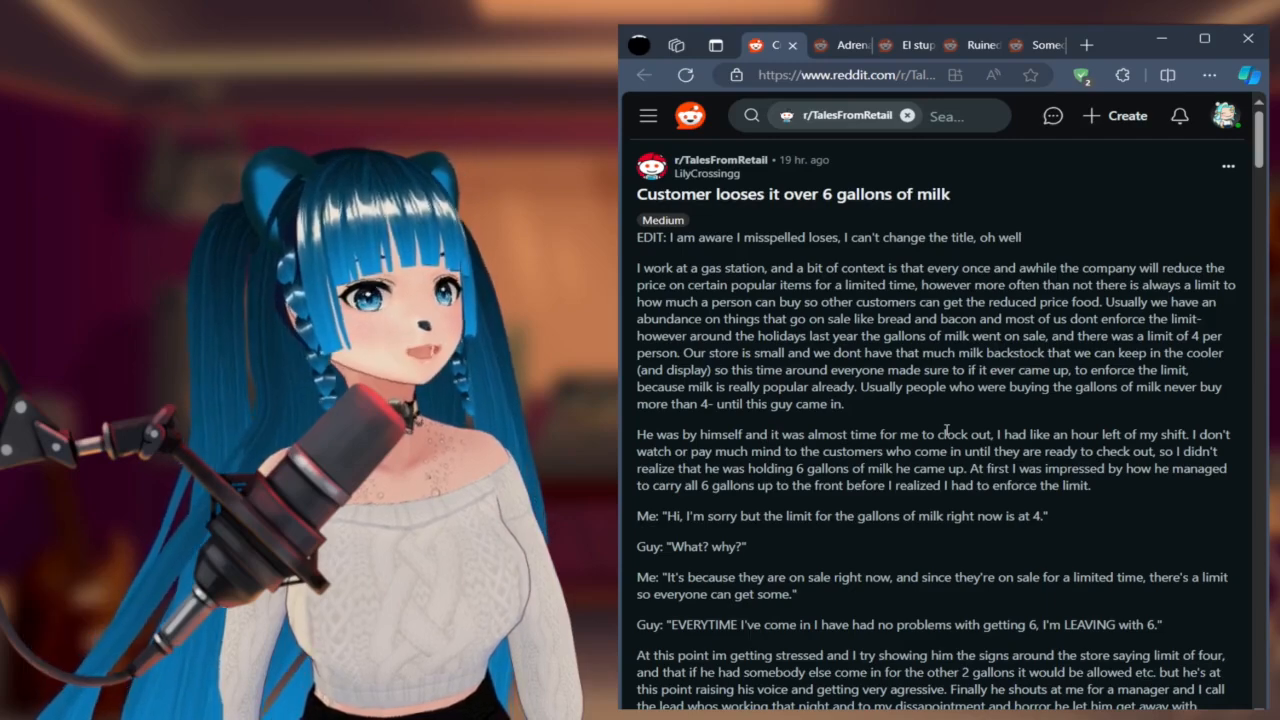
Step: Scroll the six-gallon milk story down to its ending and 492-vote bar
scroll("down", 3)
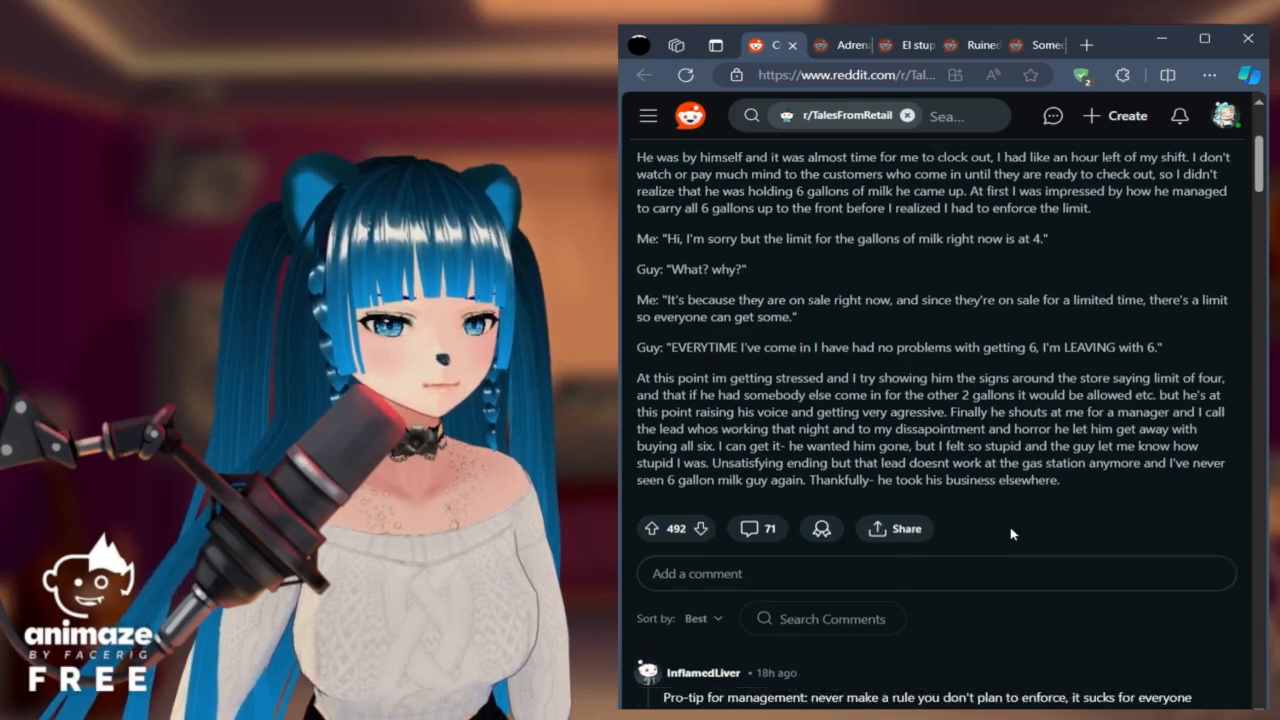
Step: Read the milk post's comments, highlighting the grocery store register comment while reading
scroll("down", 3)
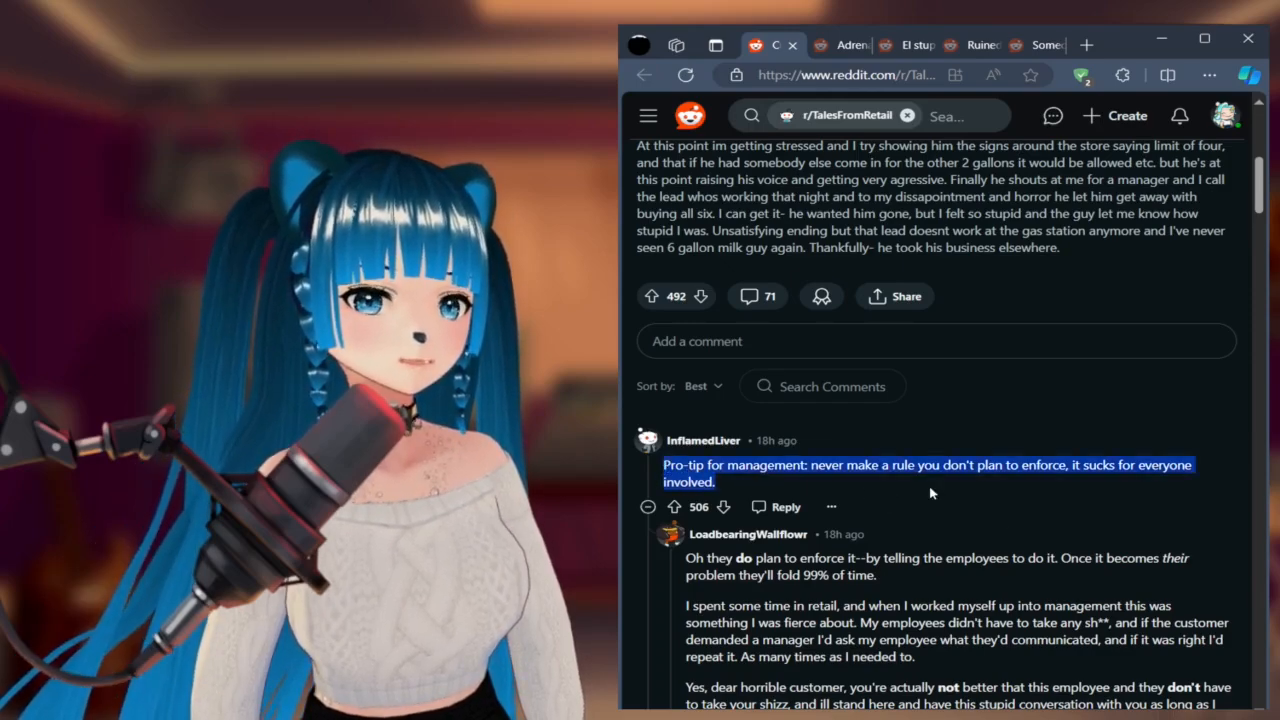
mouse_move(992, 492)
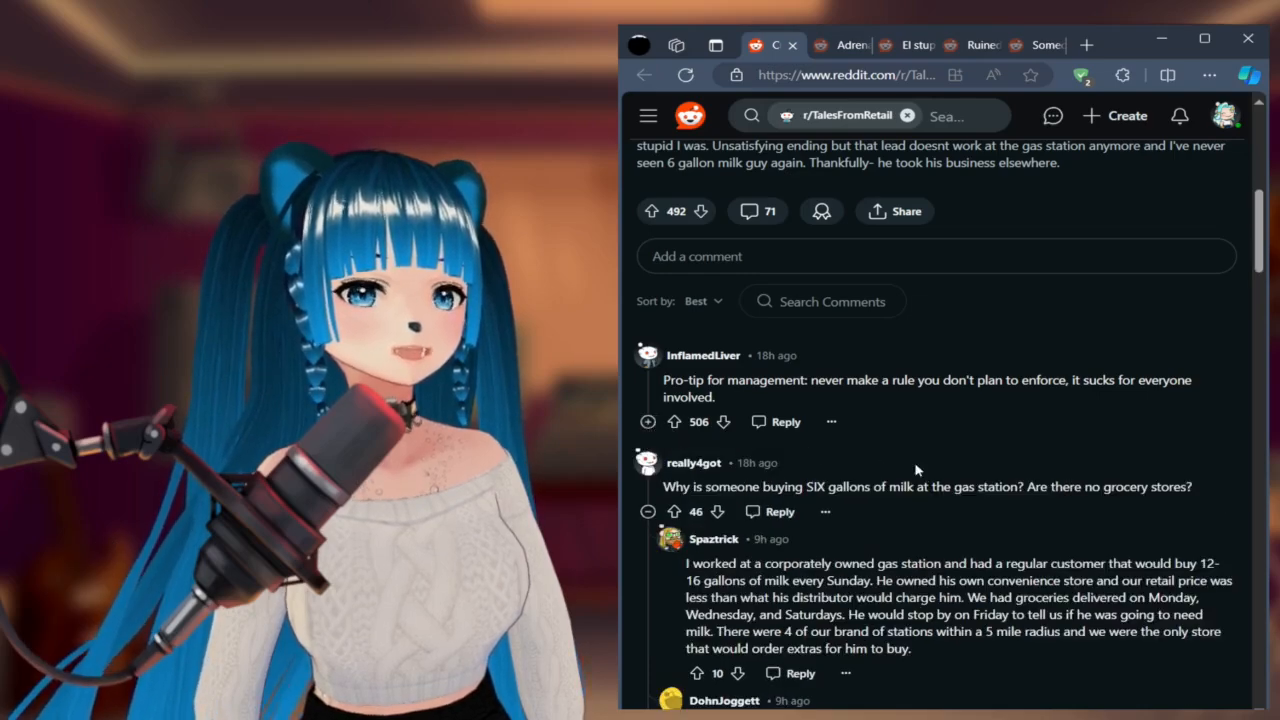
scroll("down", 3)
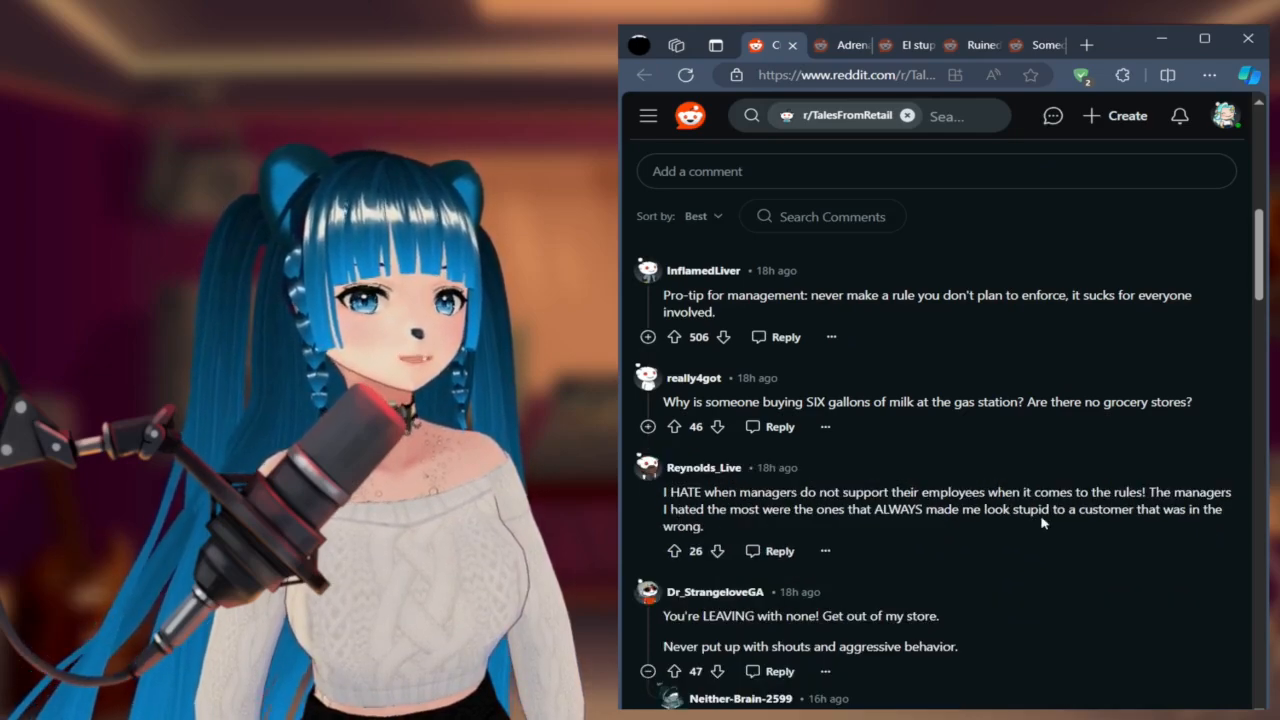
mouse_move(800, 532)
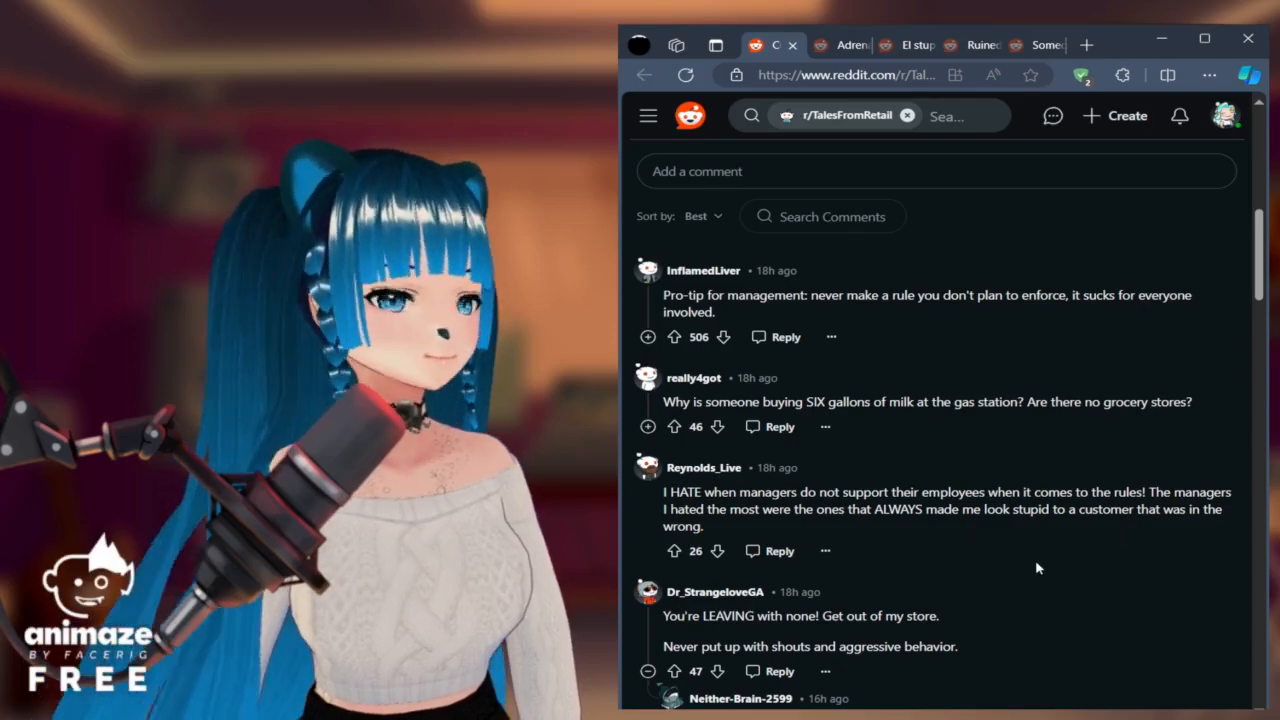
scroll("down", 3)
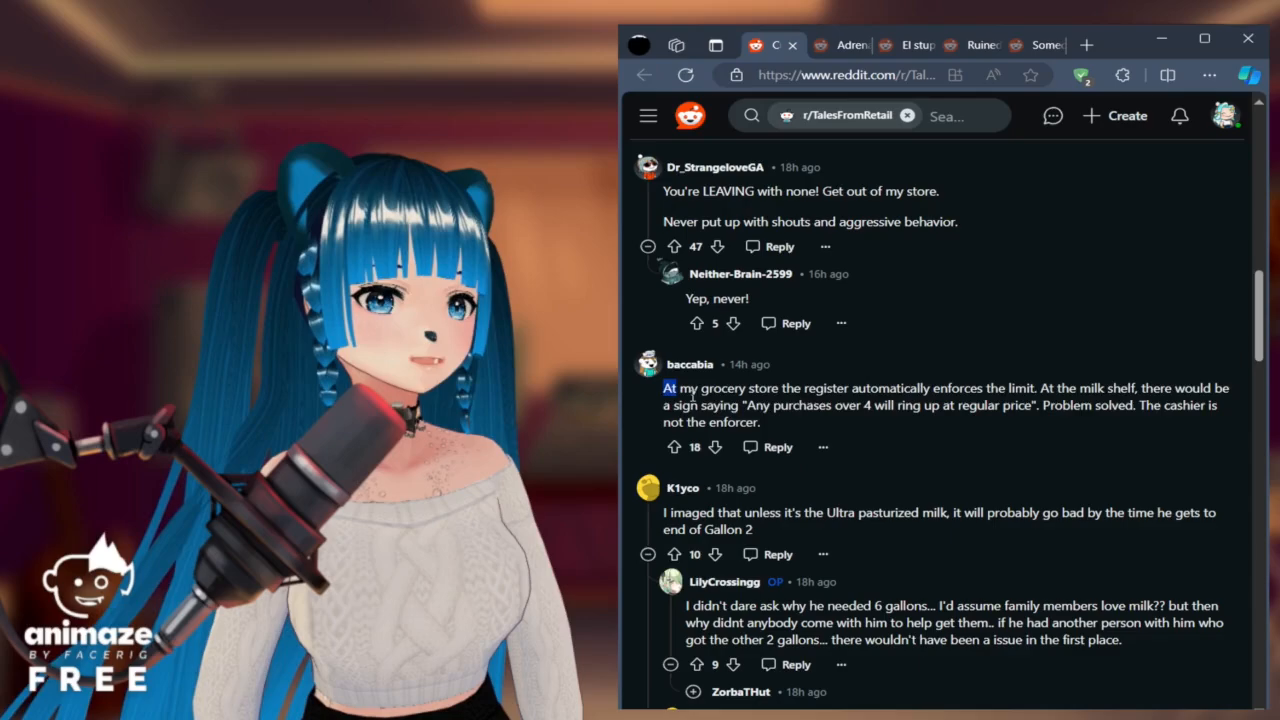
left_click_drag(667, 388, 1000, 388)
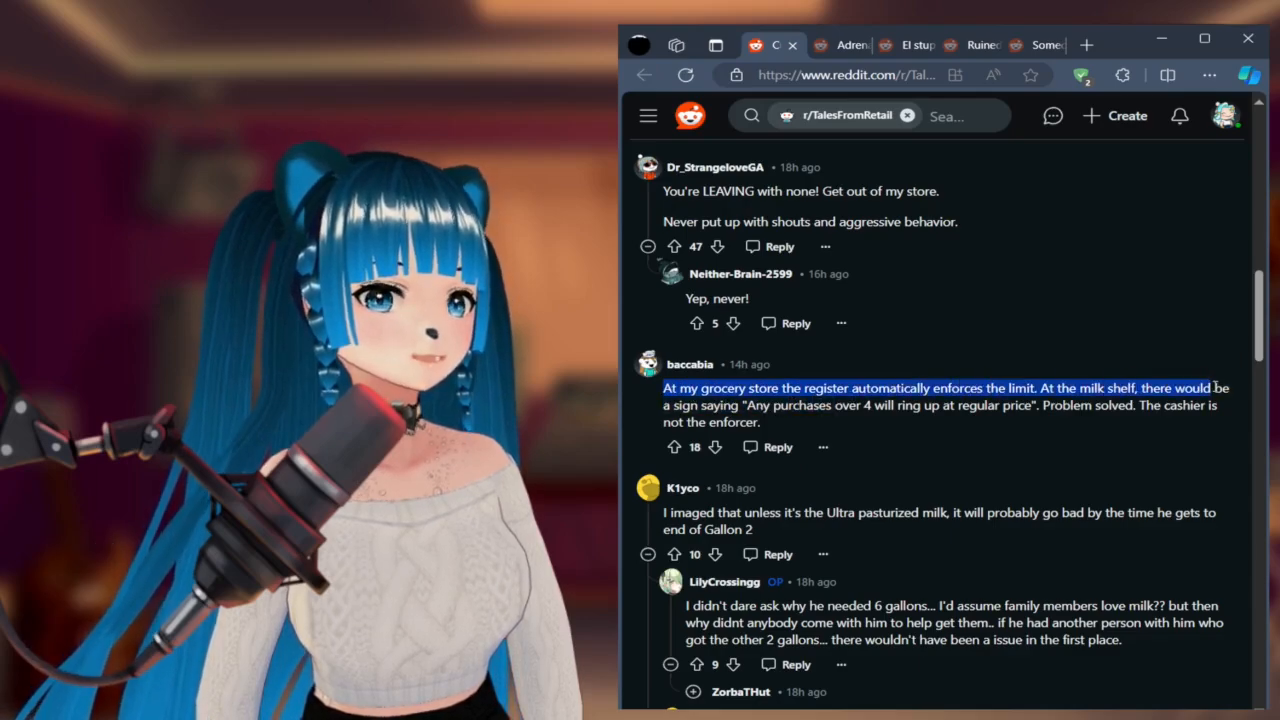
left_click_drag(1213, 387, 745, 405)
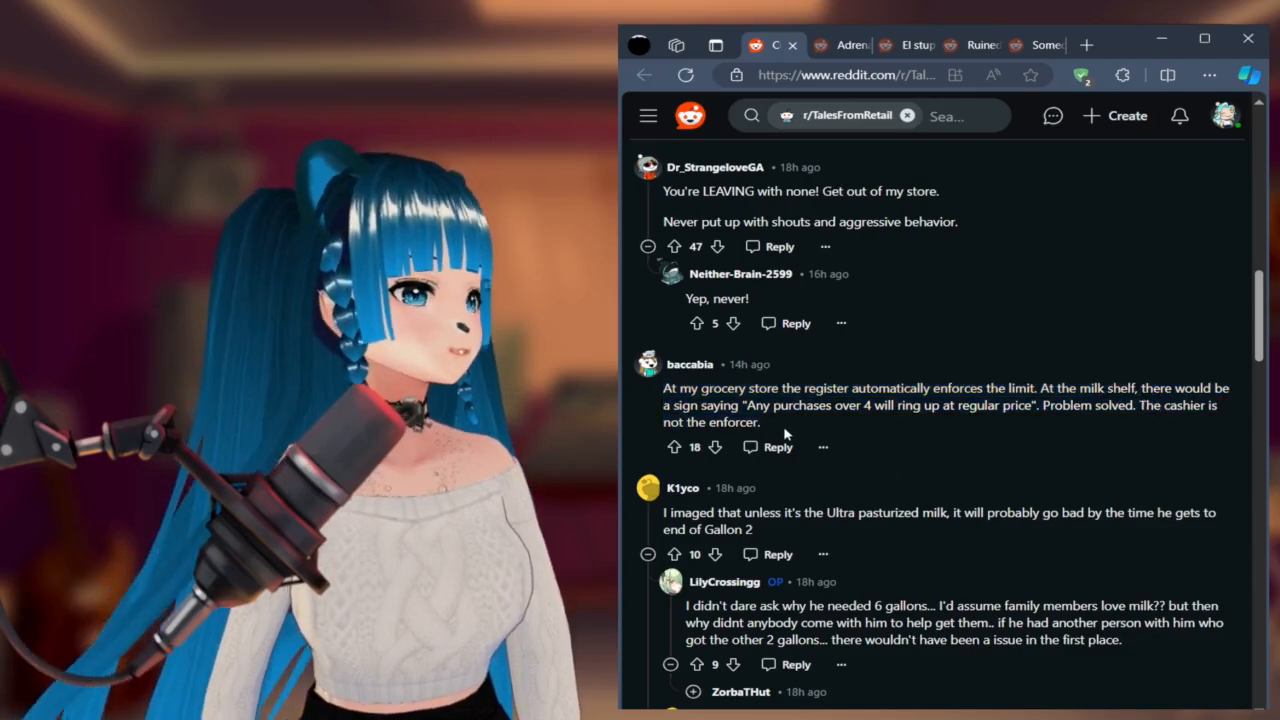
left_click_drag(664, 388, 735, 405)
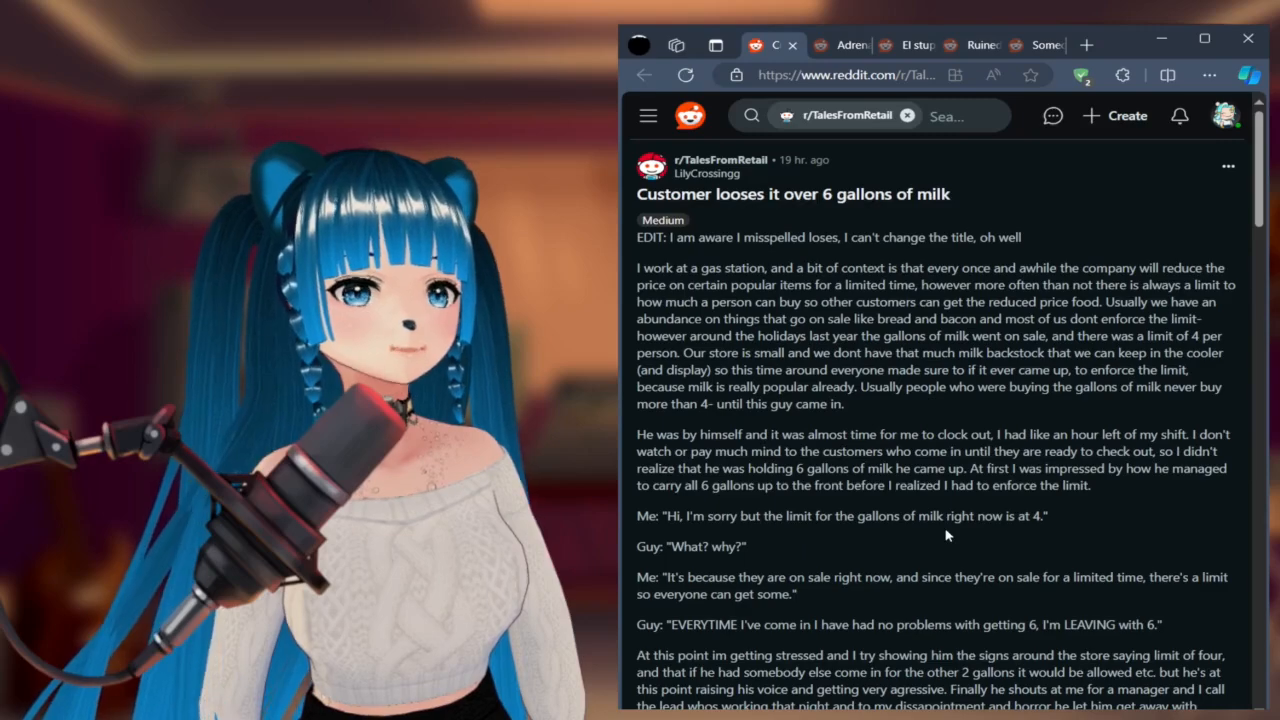
mouse_move(918, 553)
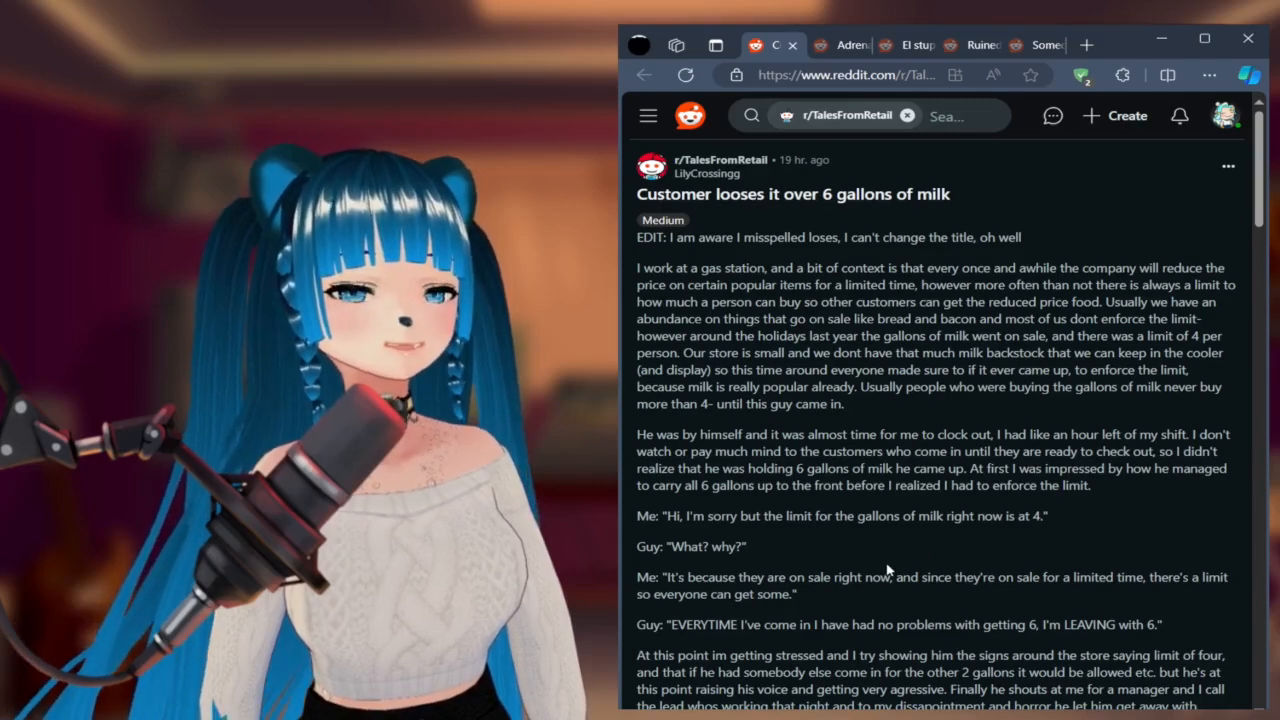
mouse_move(880, 503)
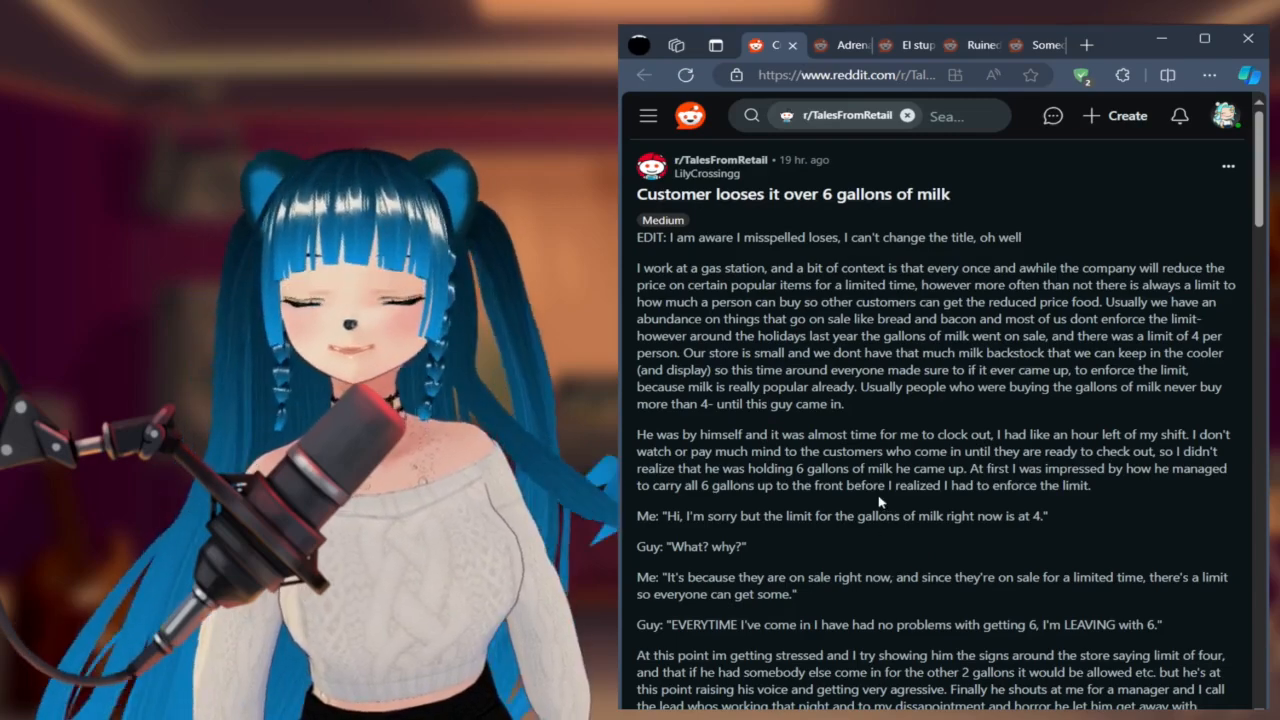
scroll("down", 3)
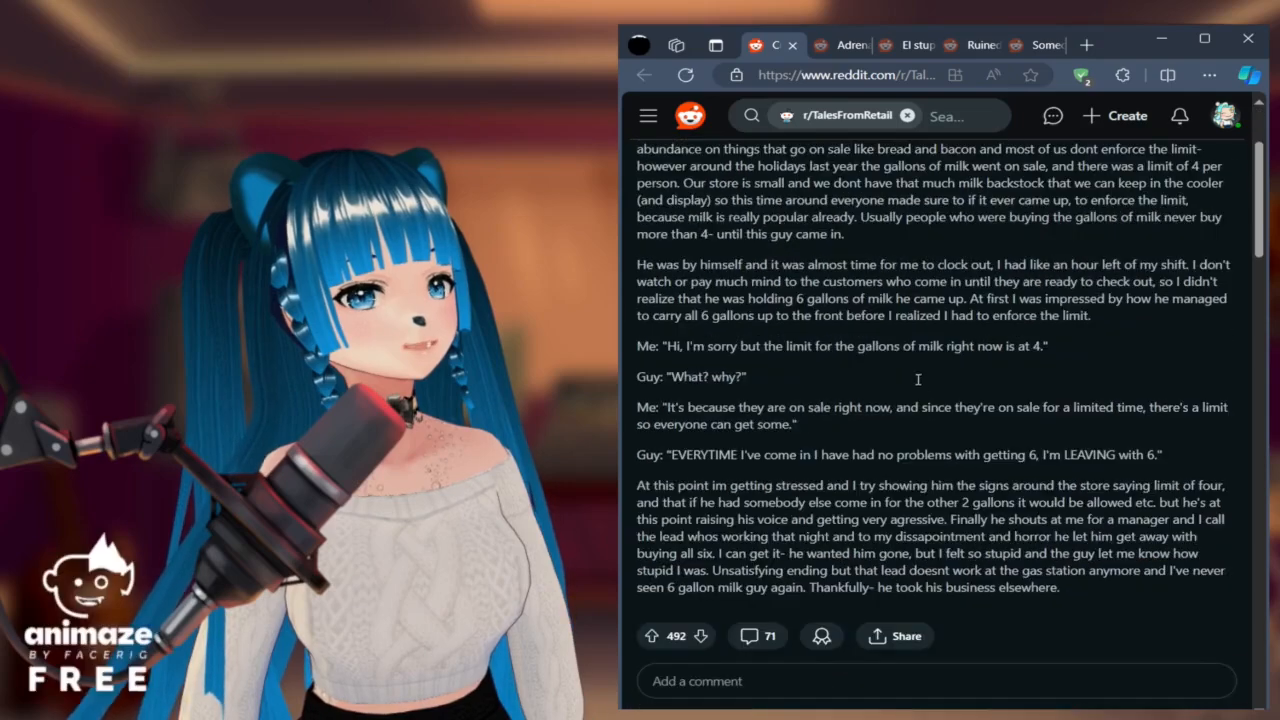
scroll("down", 3)
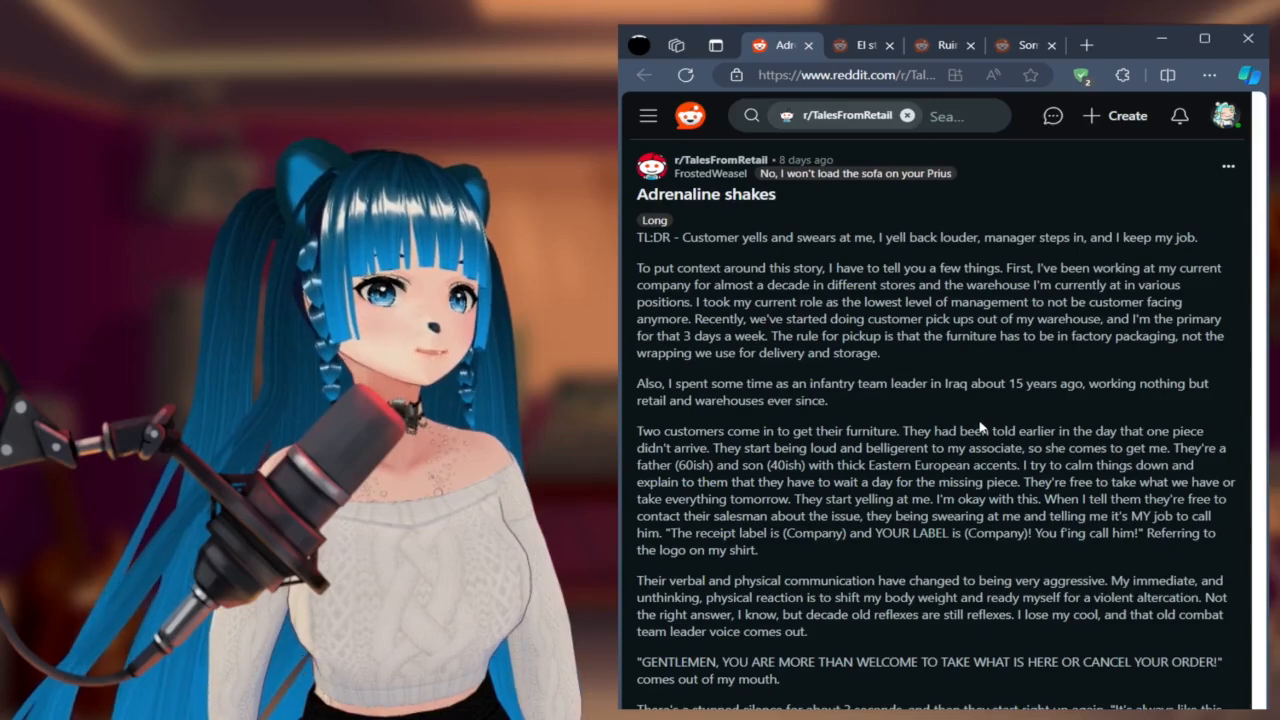
mouse_move(1007, 400)
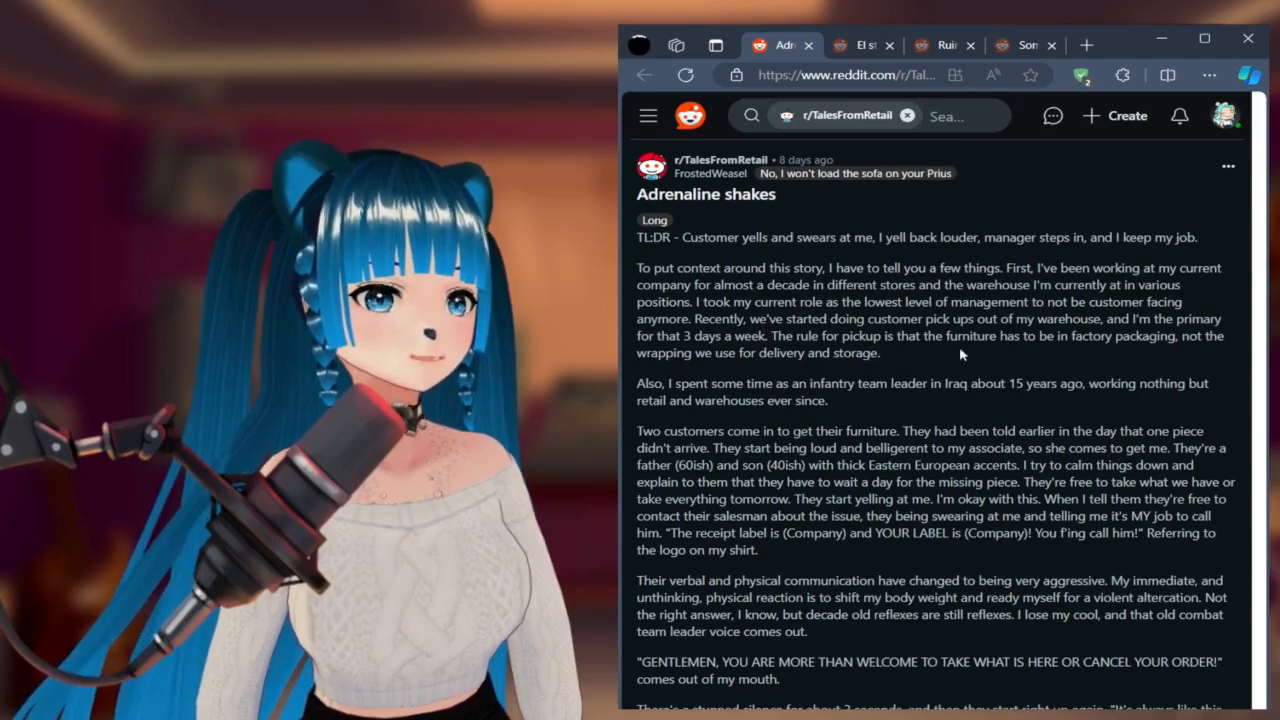
mouse_move(1165, 343)
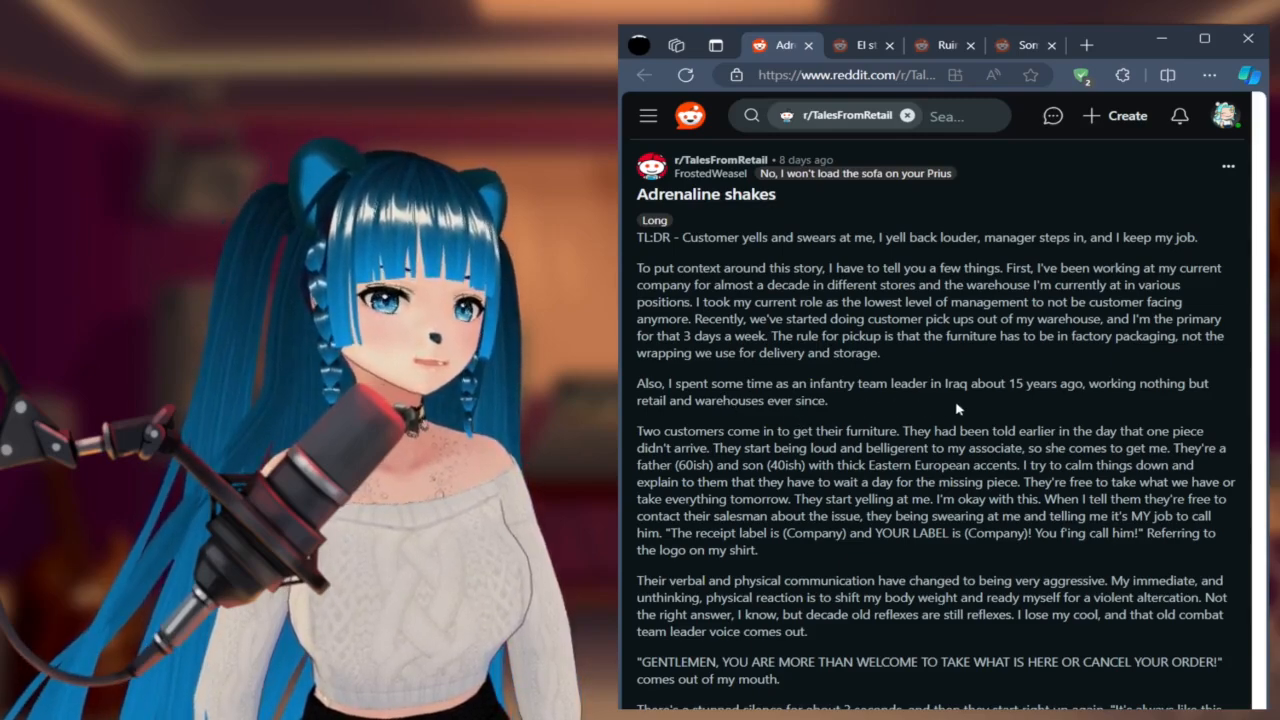
mouse_move(1072, 402)
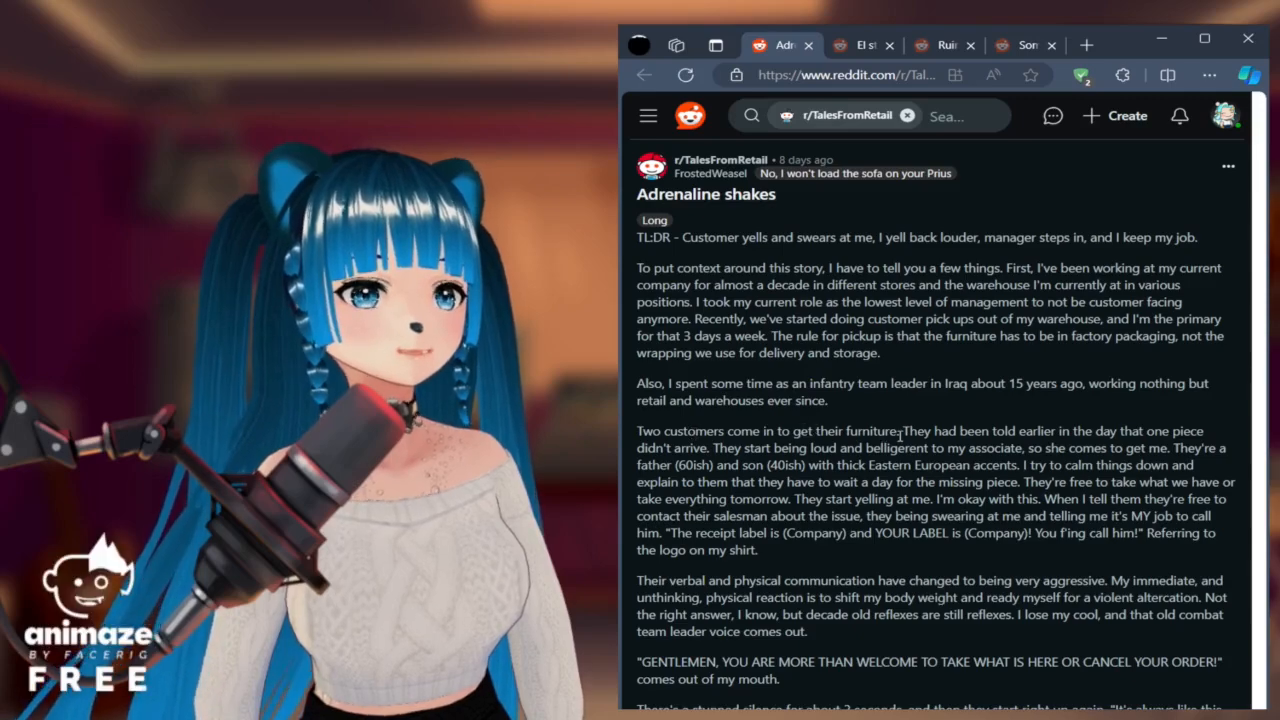
Step: Read the Adrenaline shakes story down to its ending, 96 votes and 30 comments
scroll("down", 3)
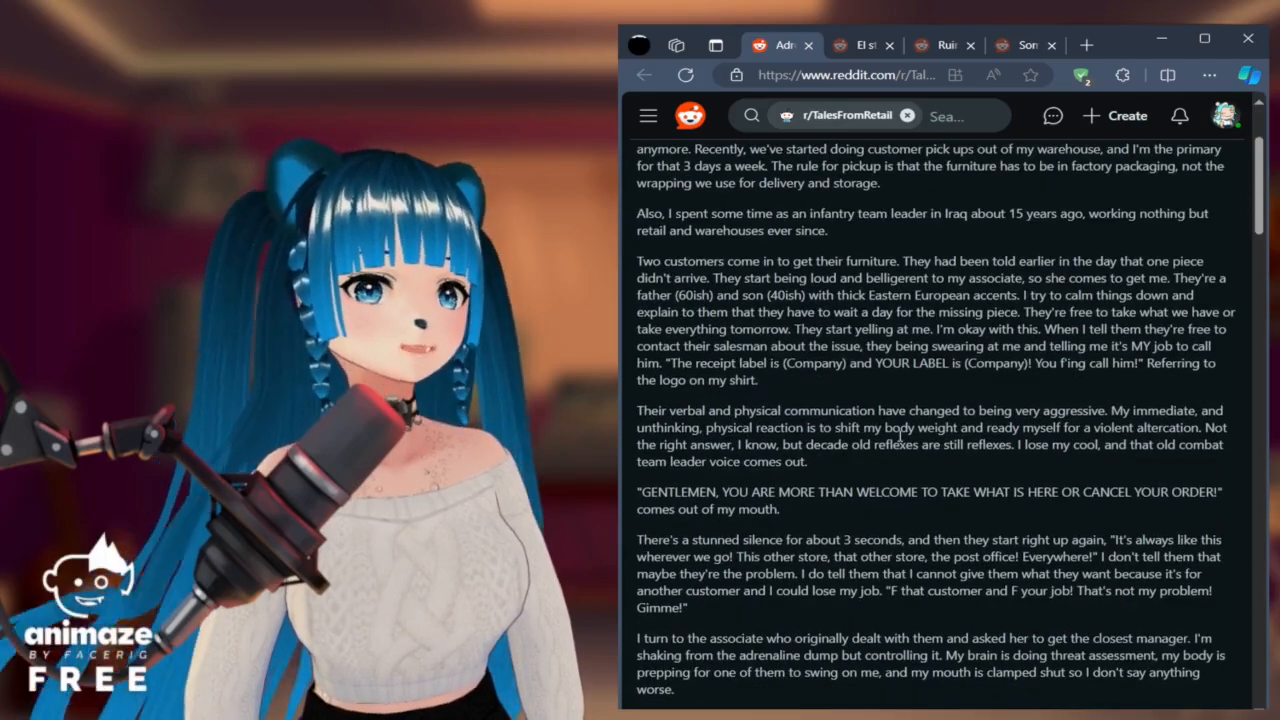
scroll("down", 3)
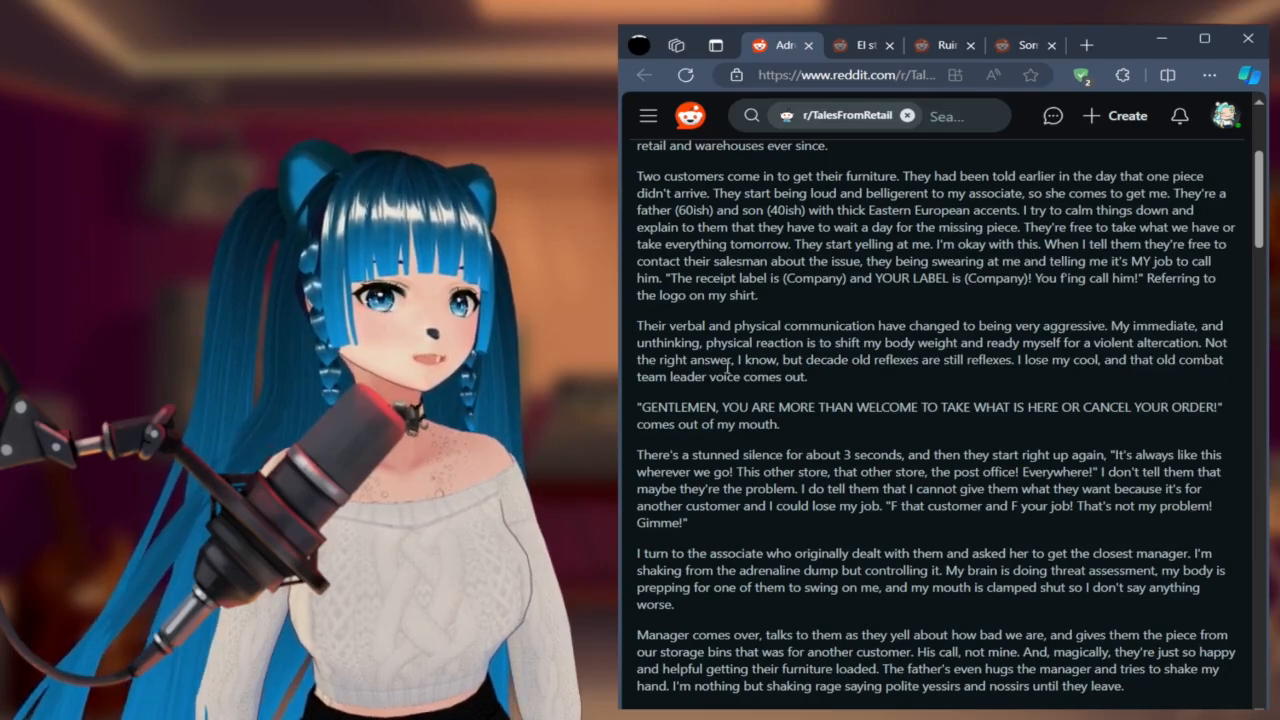
scroll("down", 3)
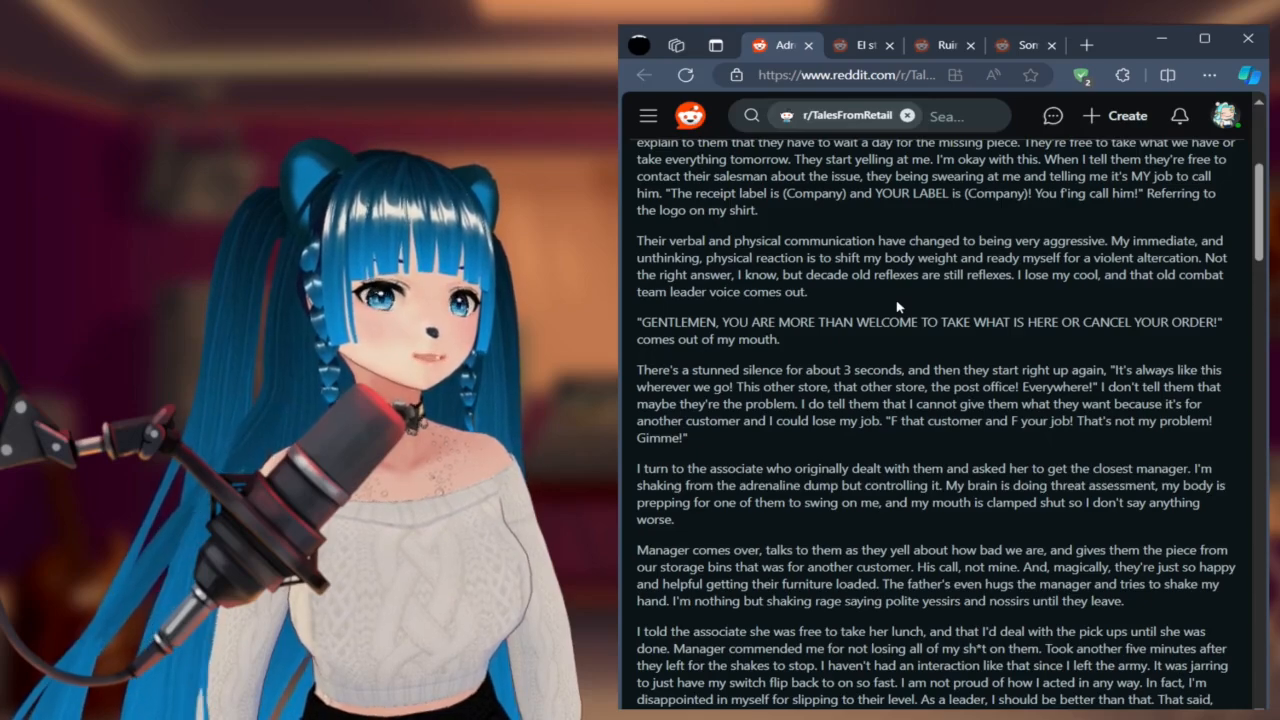
scroll("down", 3)
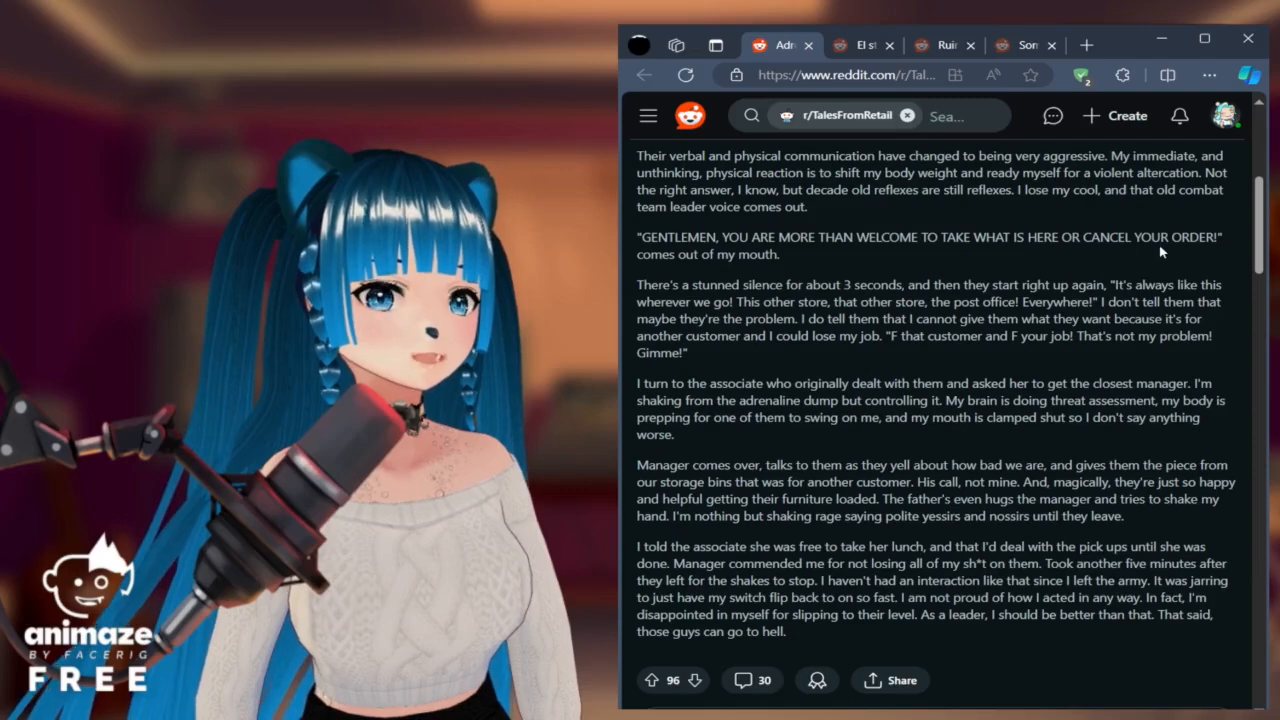
mouse_move(730, 280)
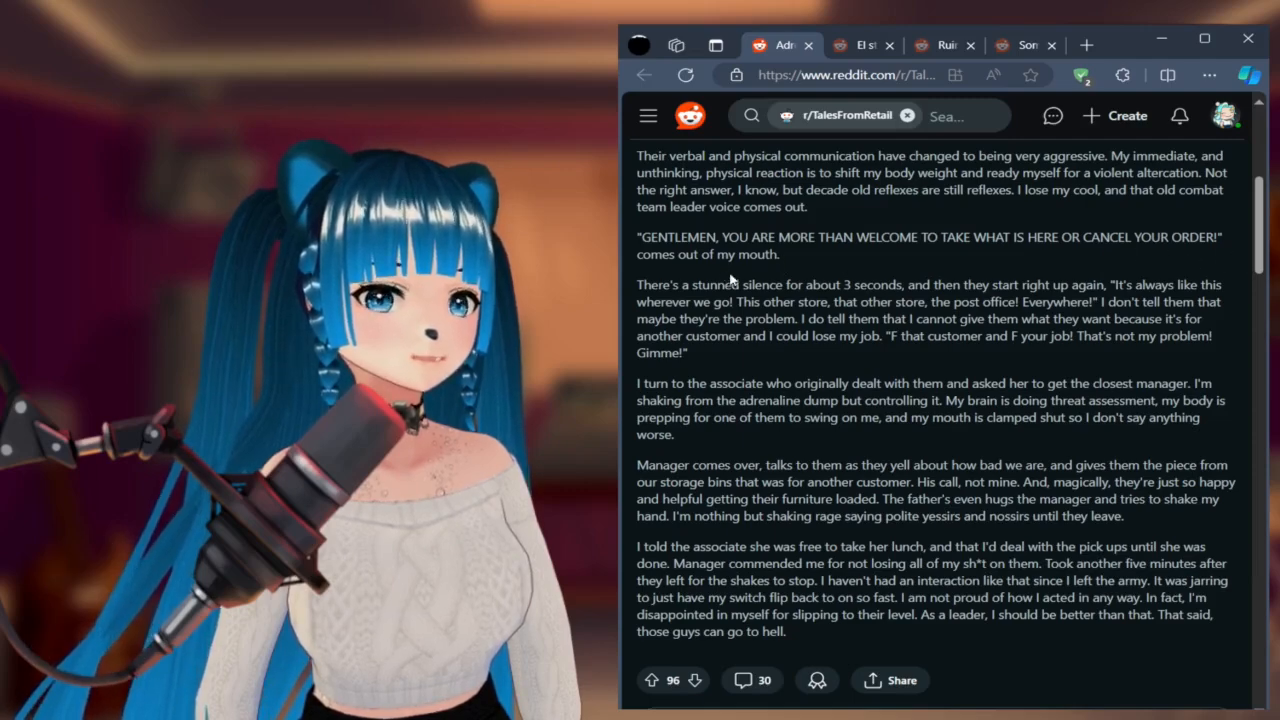
scroll("down", 3)
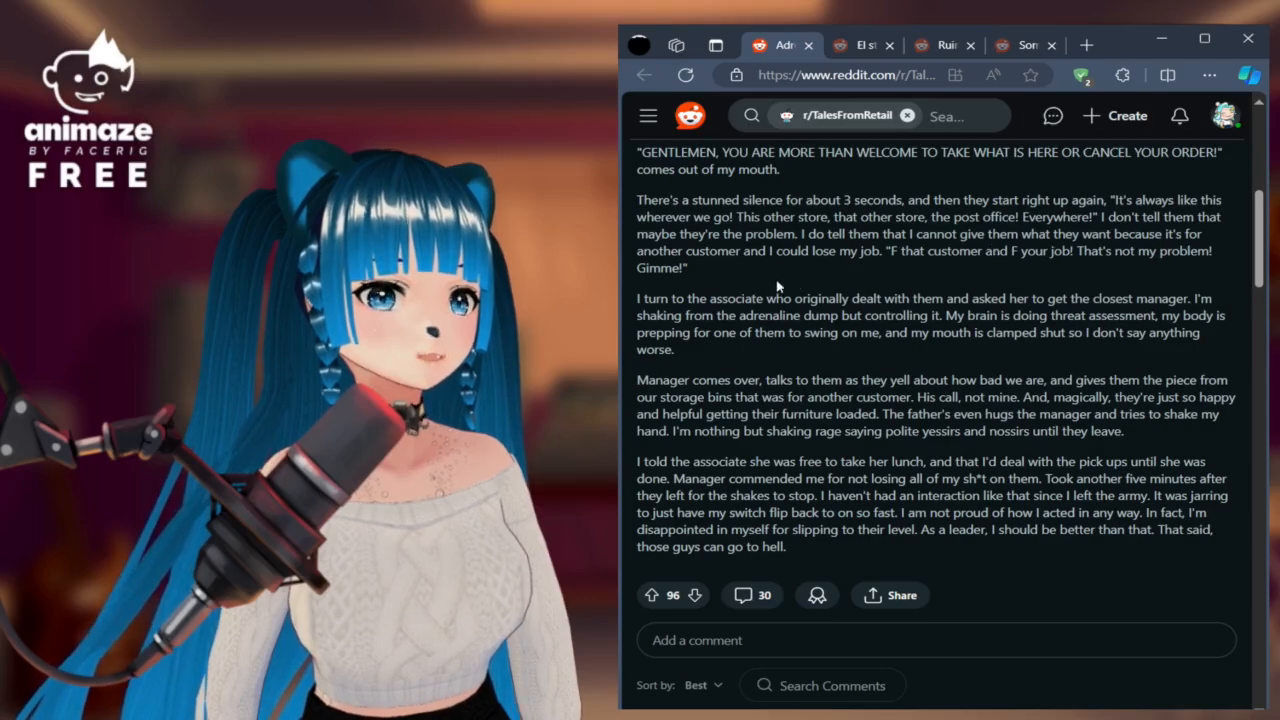
mouse_move(885, 282)
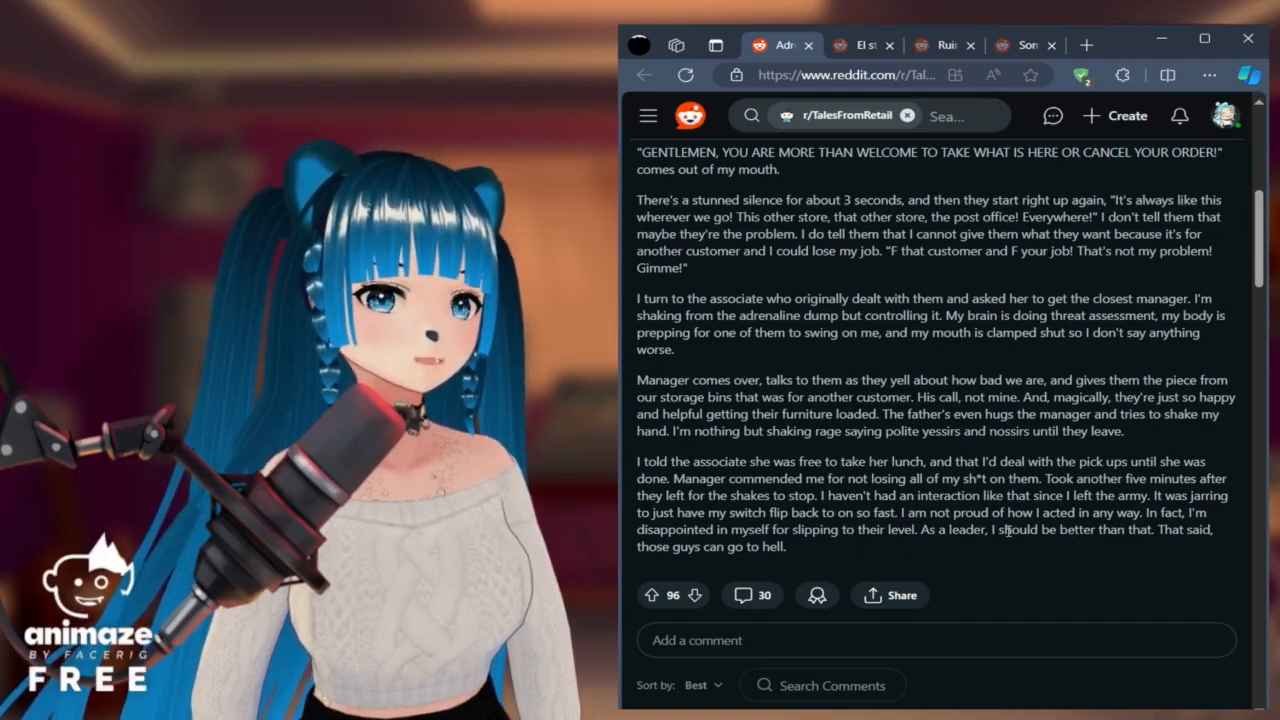
Step: Scroll the Adrenaline shakes post to show its title and TL;DR
scroll("down", 3)
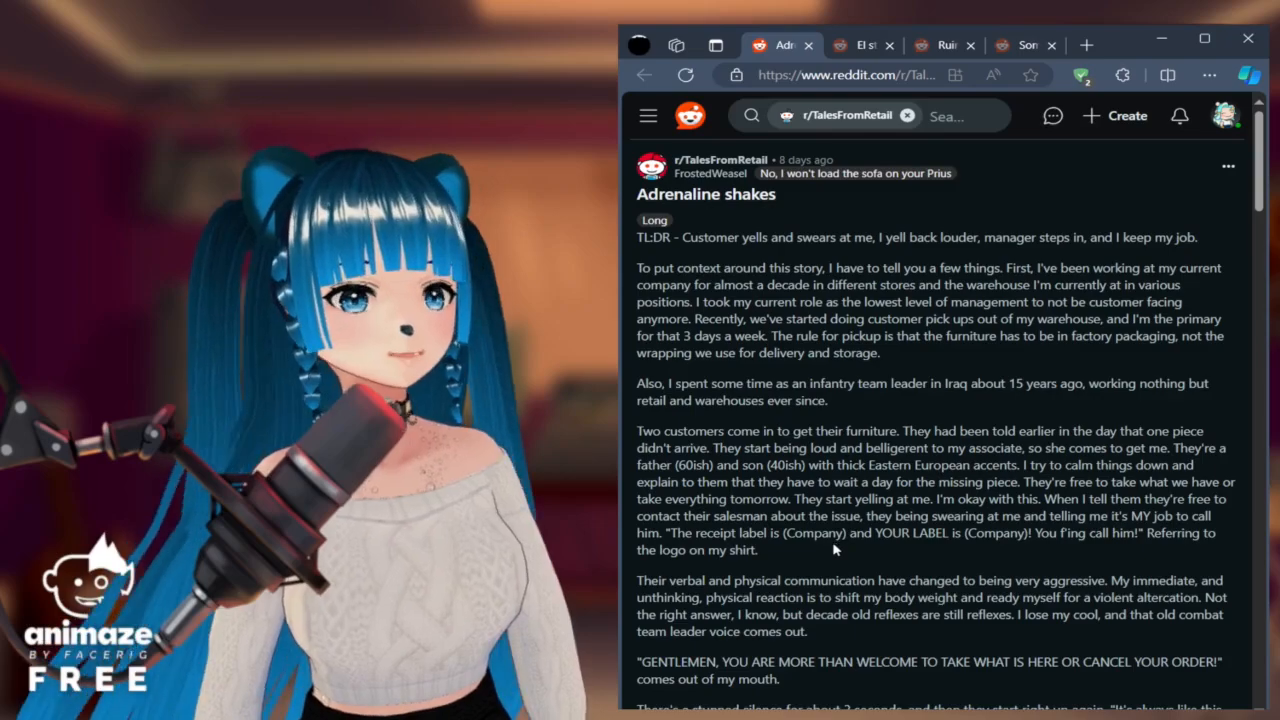
scroll("down", 3)
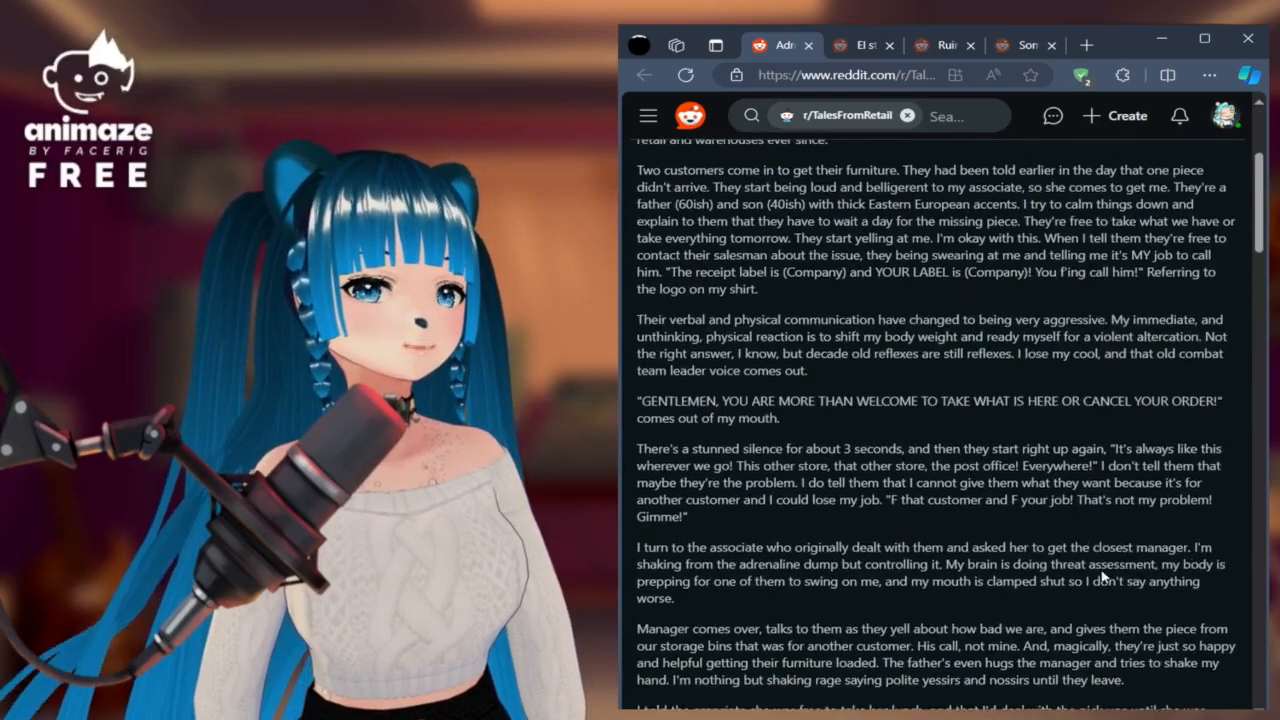
scroll("up", 3)
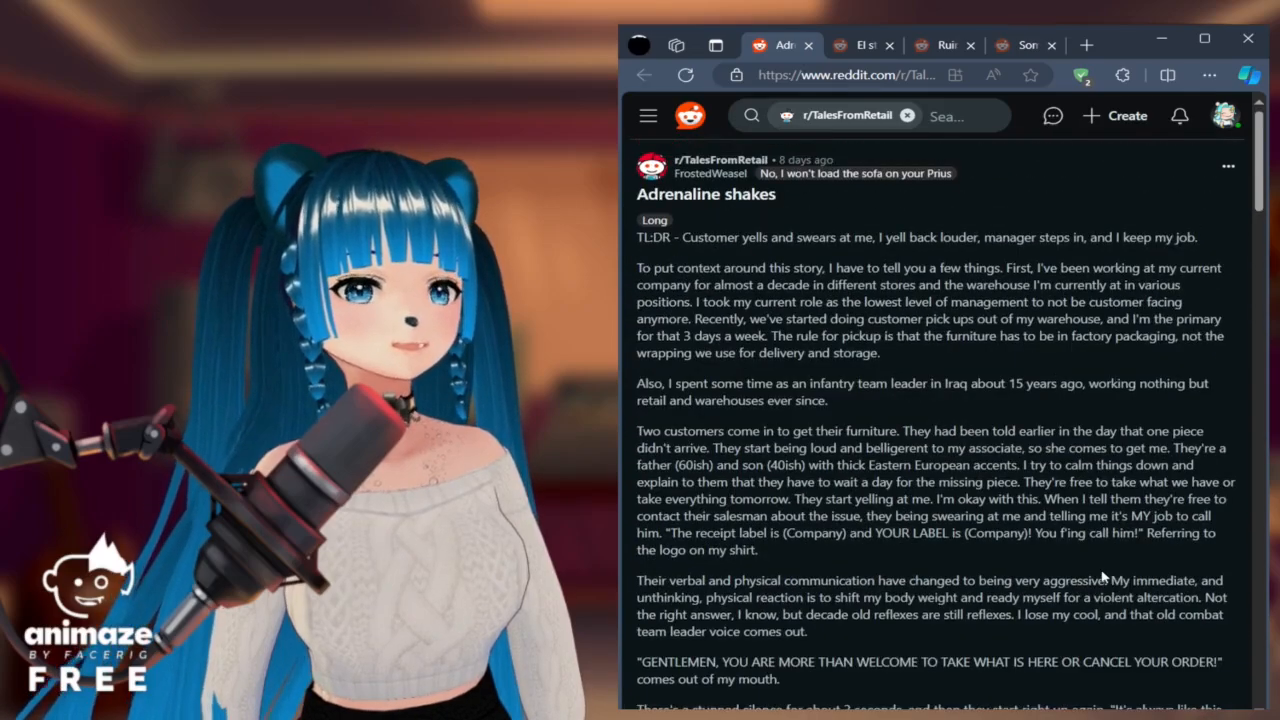
scroll("down", 3)
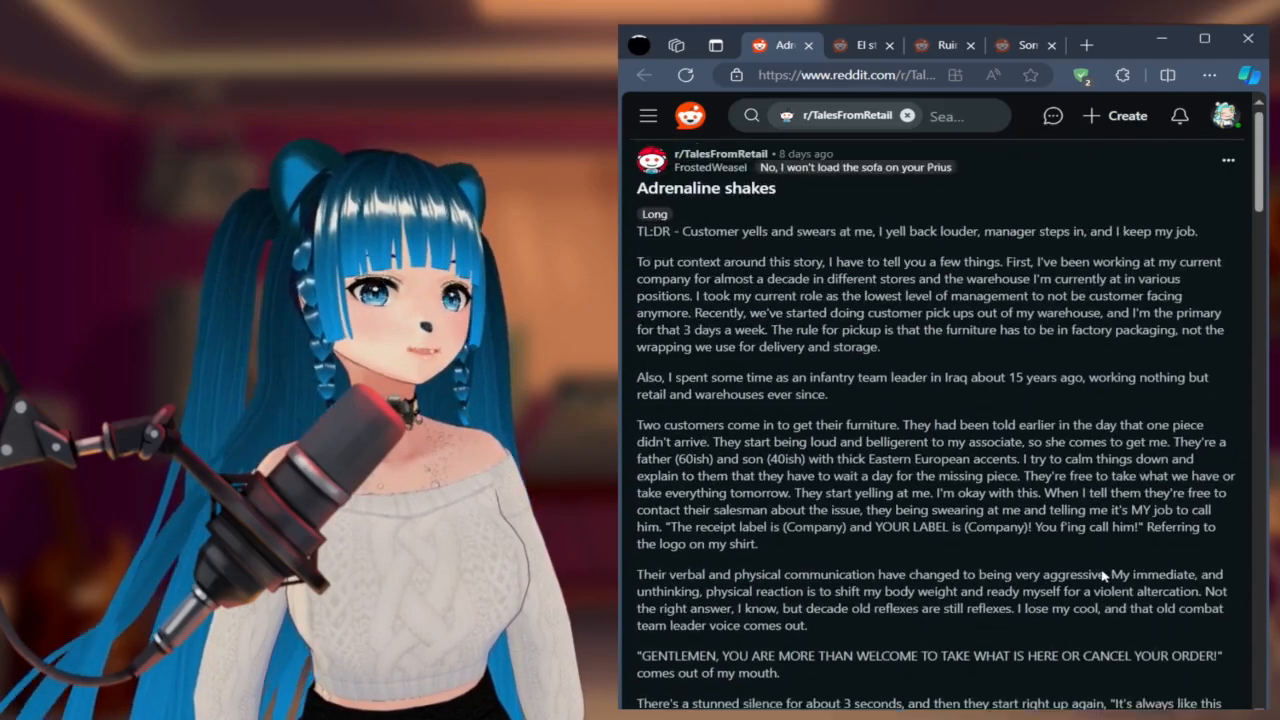
scroll("down", 3)
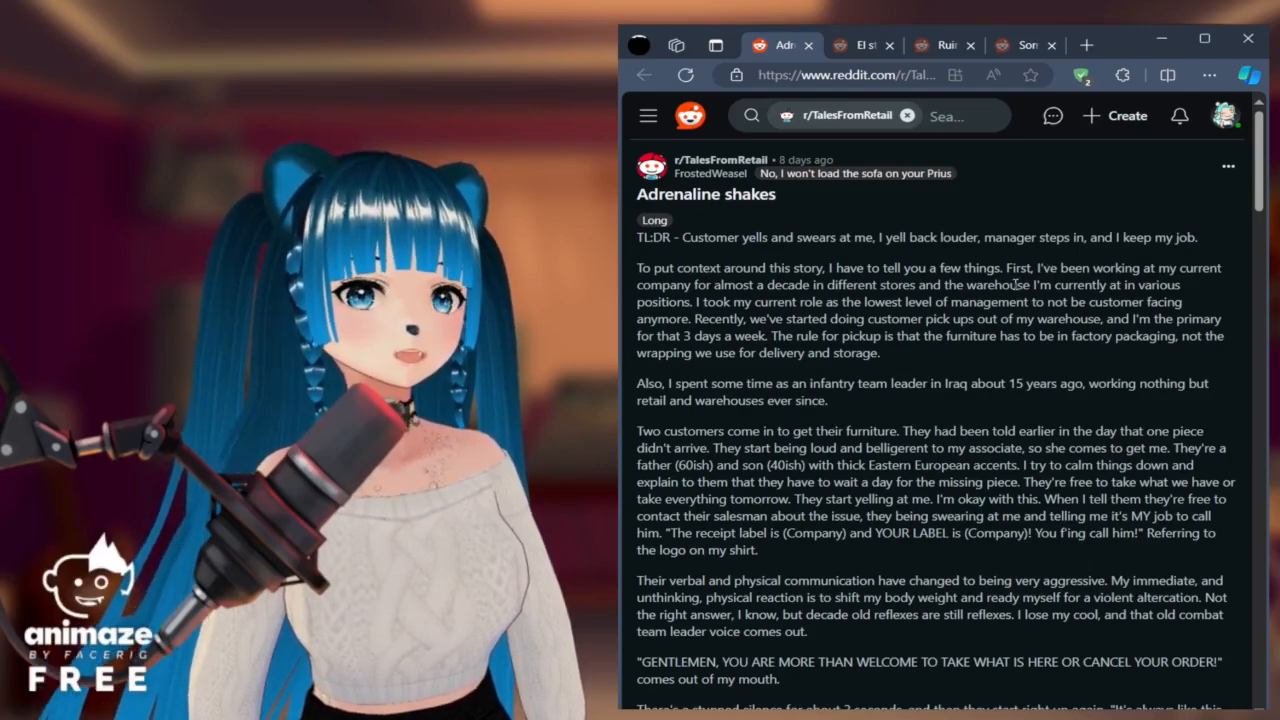
Step: Close the finished story tabs and read 'El stupido' down to its TL;DR
left_click(969, 45)
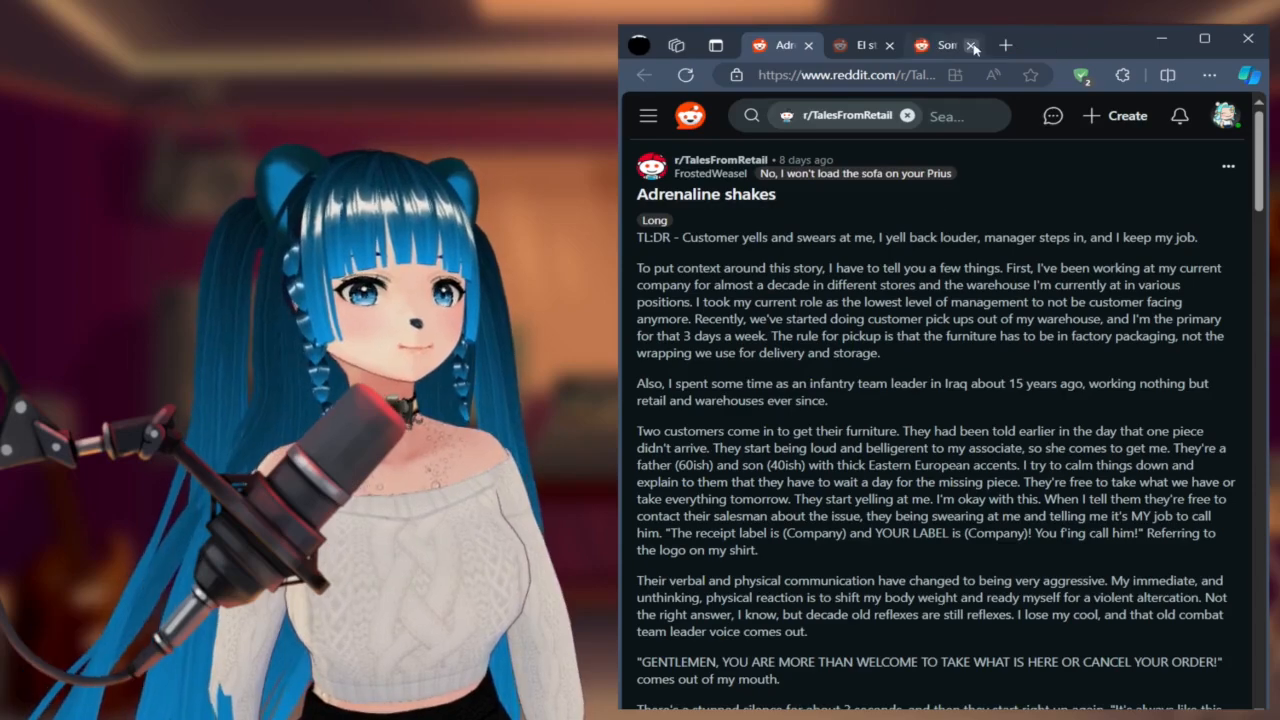
left_click(971, 45)
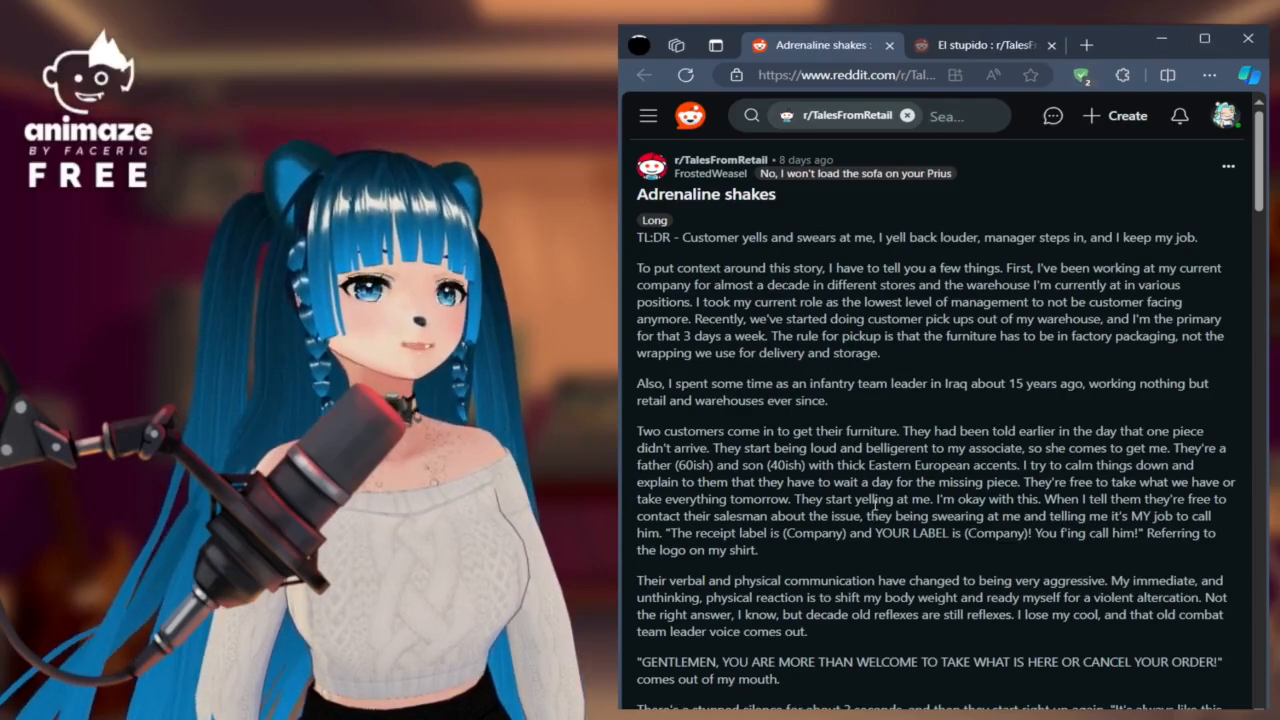
scroll("down", 3)
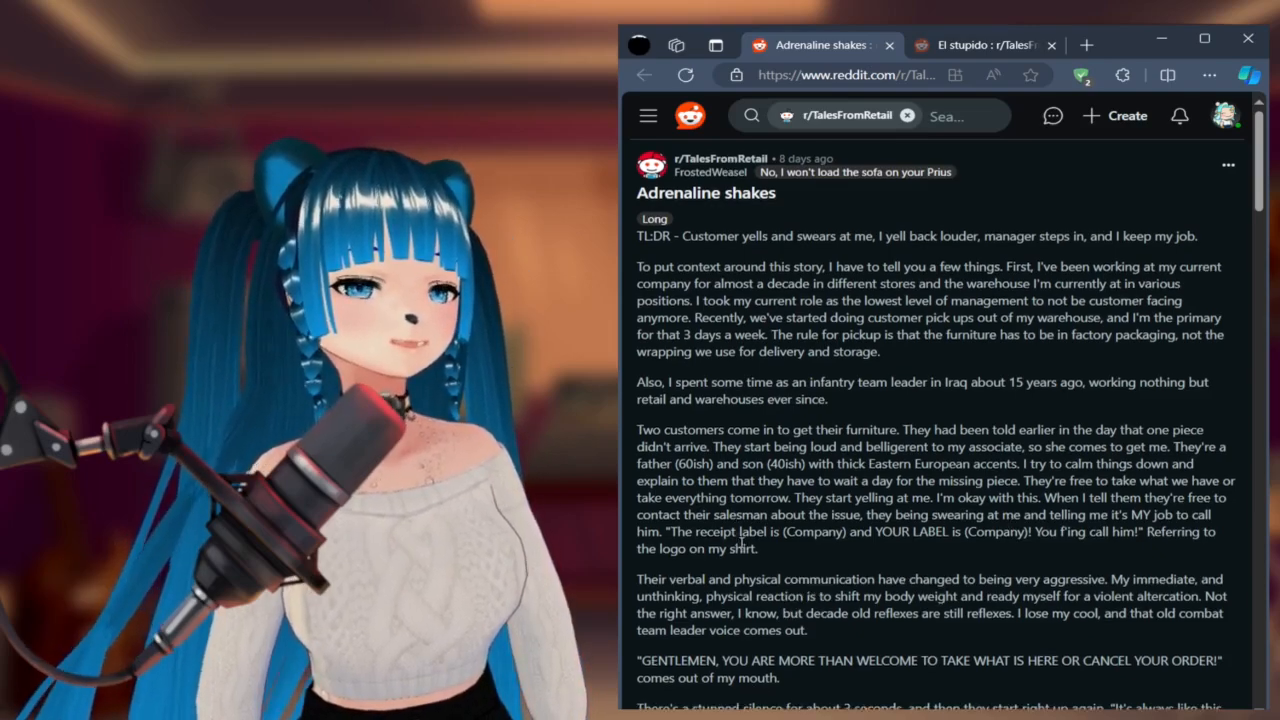
scroll("down", 3)
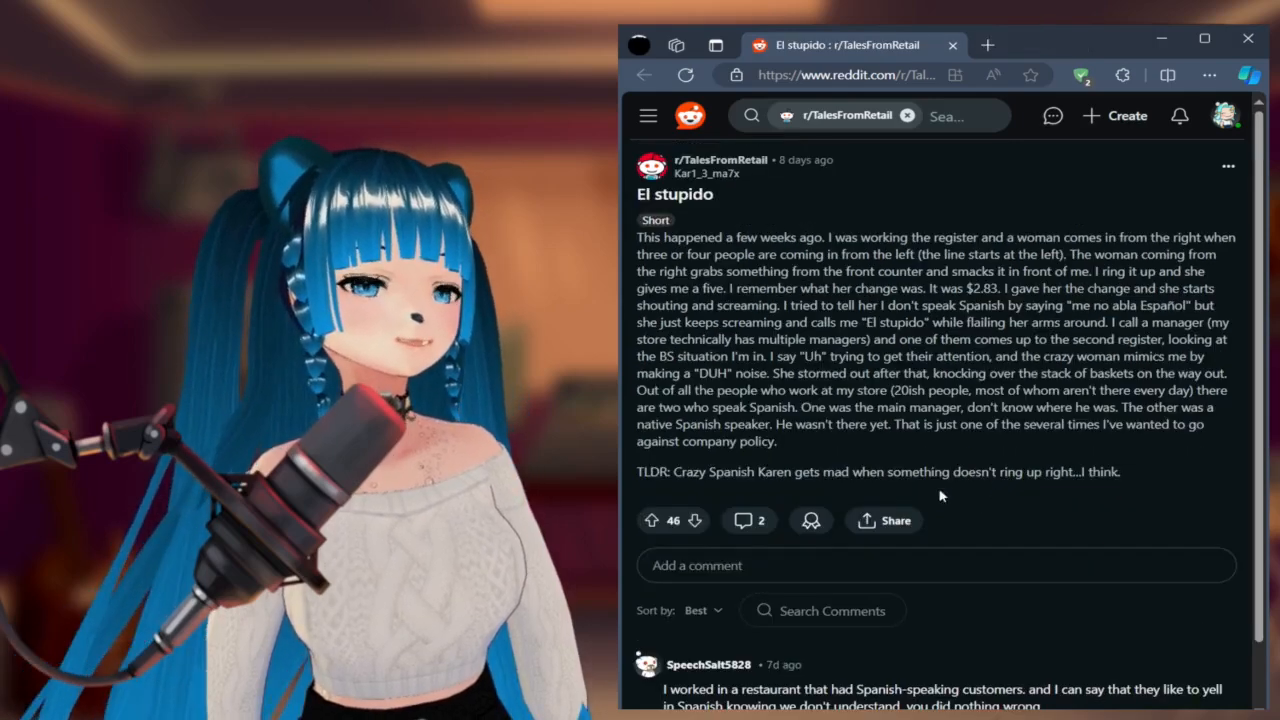
Step: Upvote 'El stupido', raising its score from 46 to 47
left_click(651, 520)
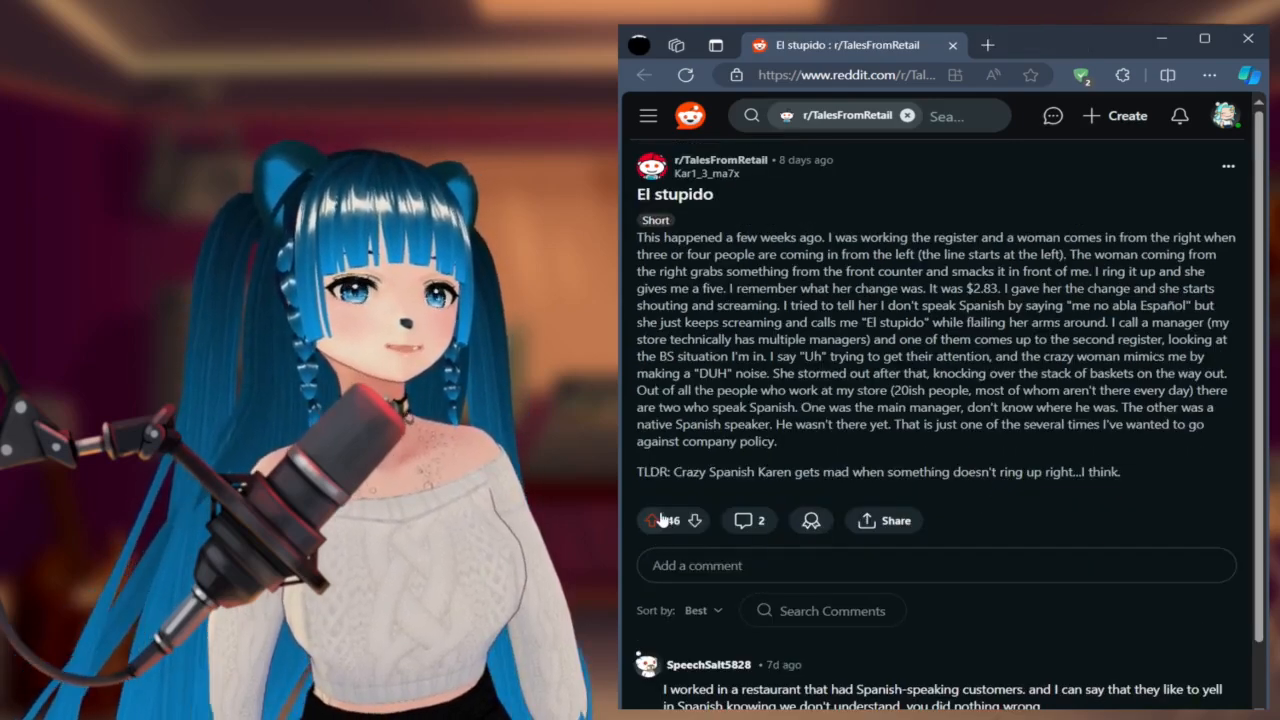
scroll("down", 3)
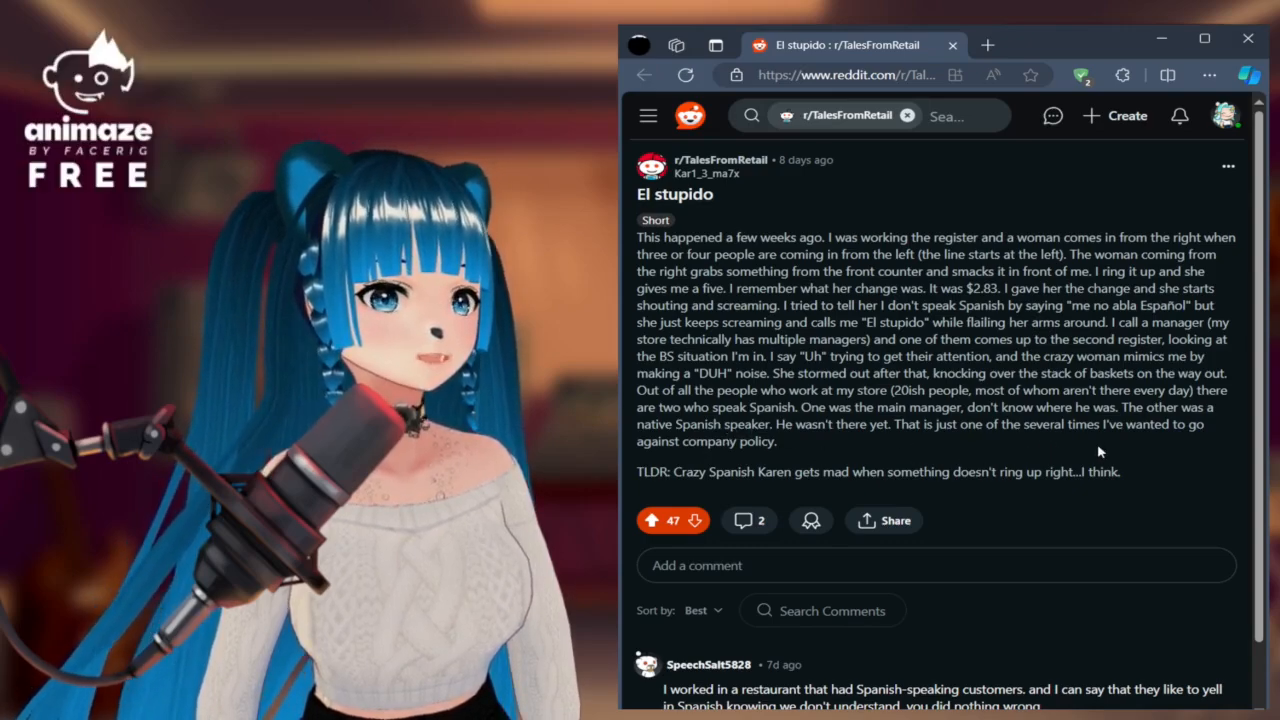
mouse_move(1178, 447)
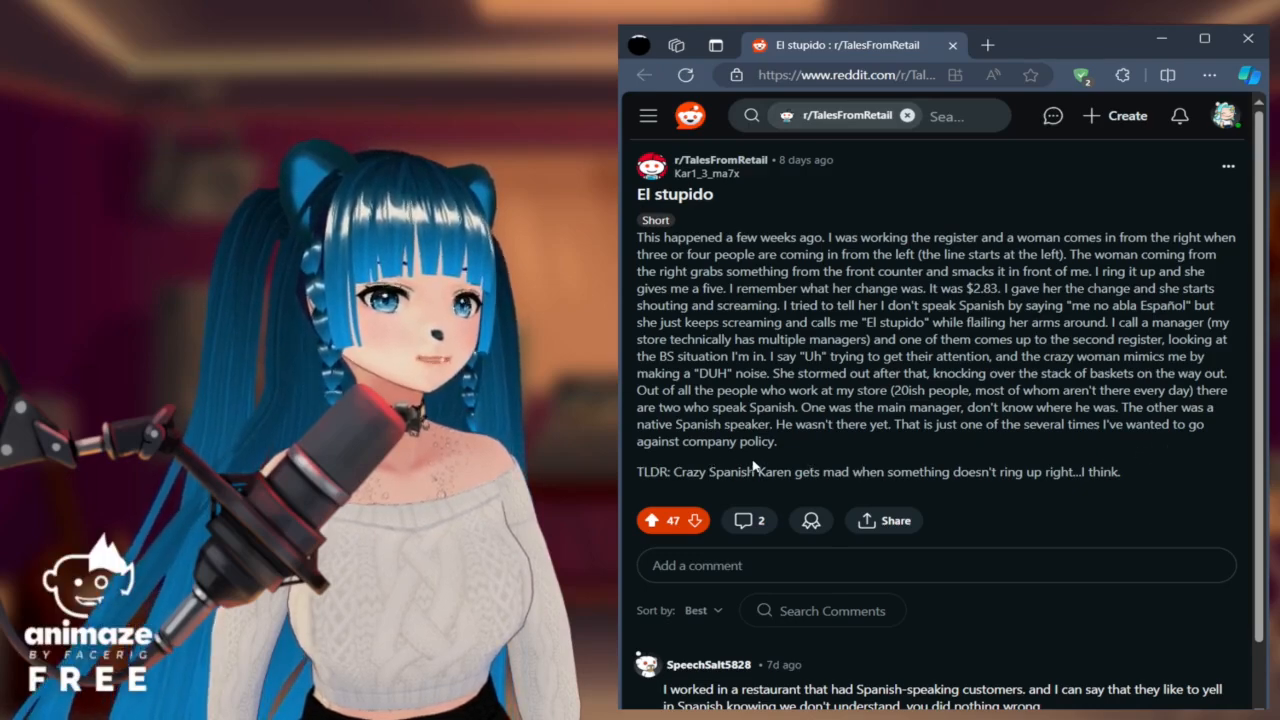
mouse_move(903, 500)
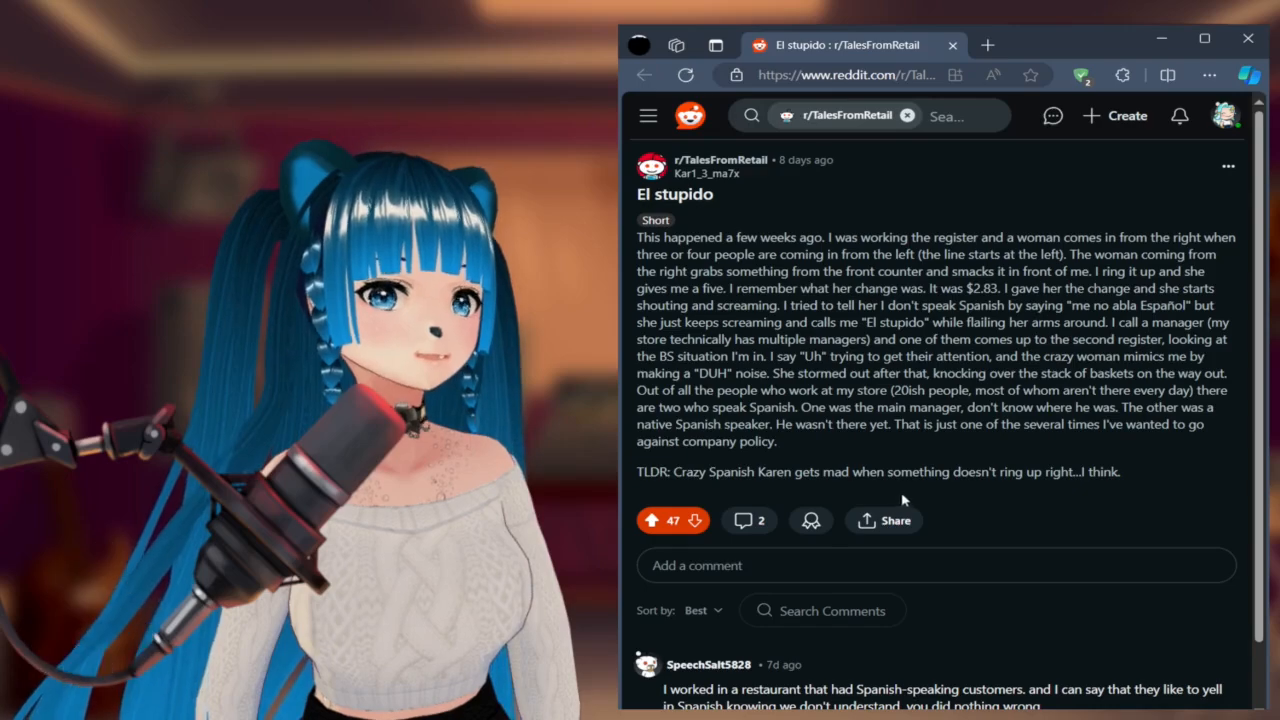
scroll("down", 3)
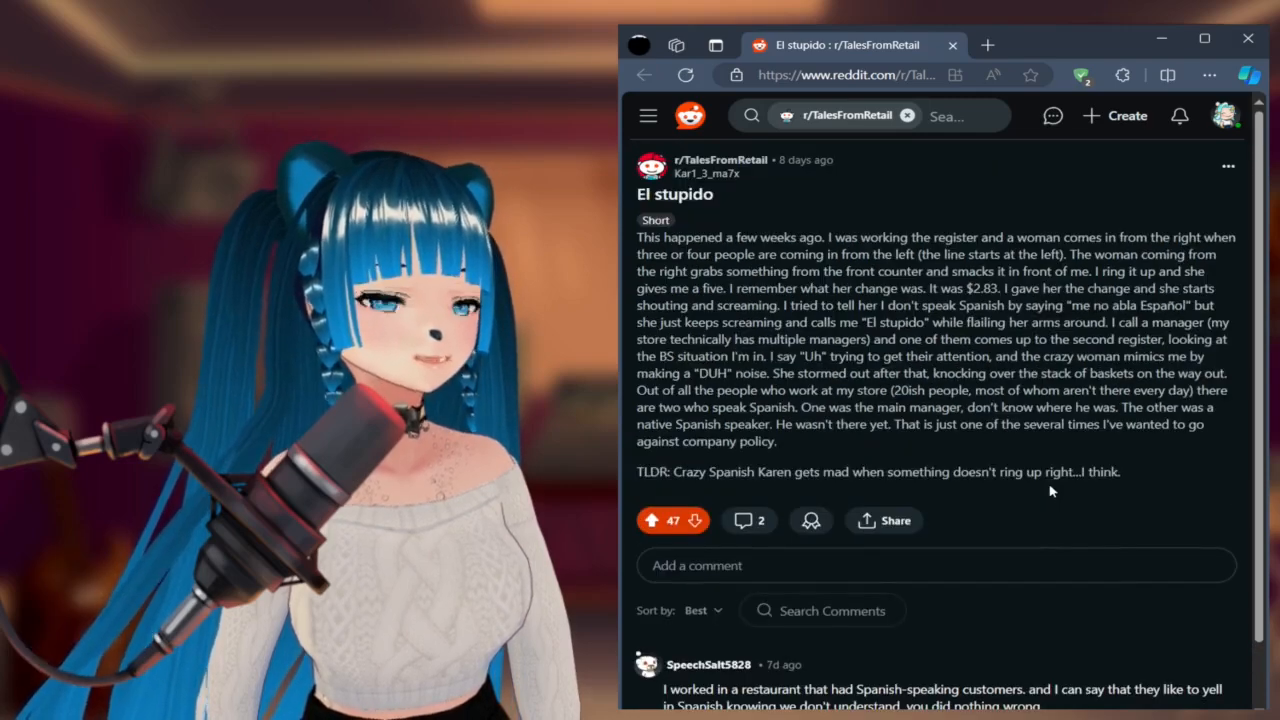
scroll("down", 3)
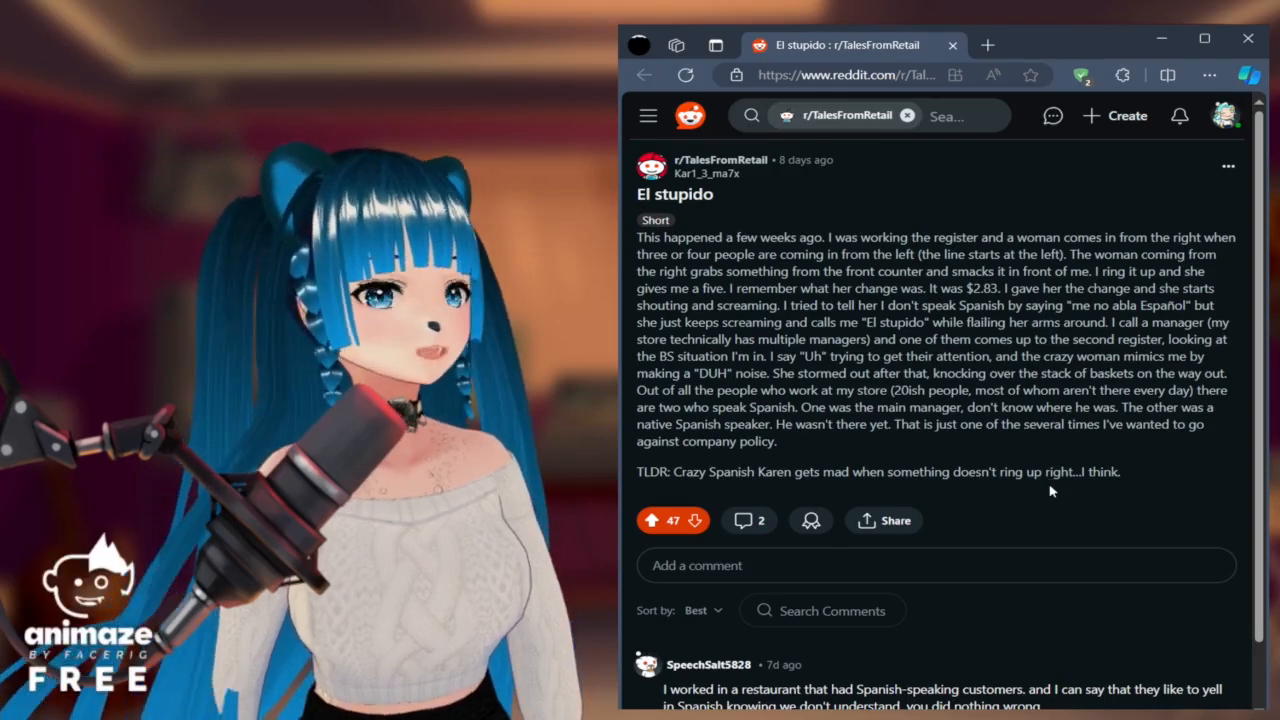
scroll("down", 3)
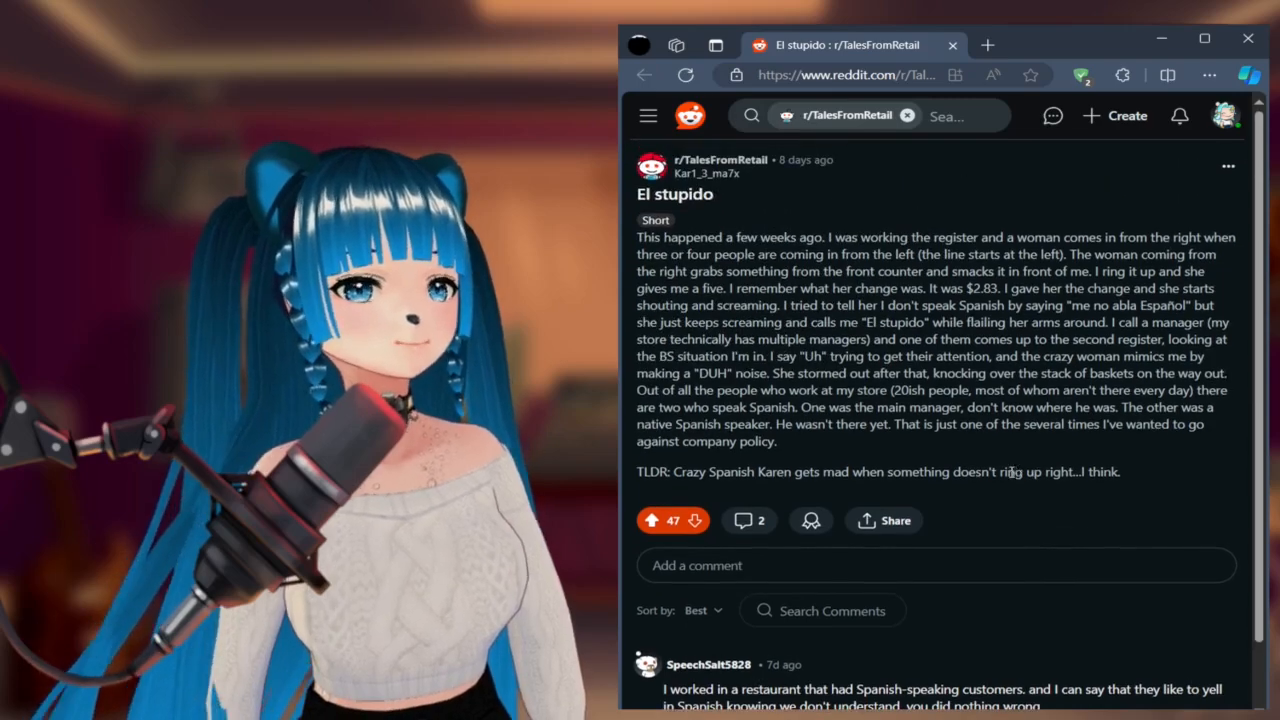
scroll("down", 3)
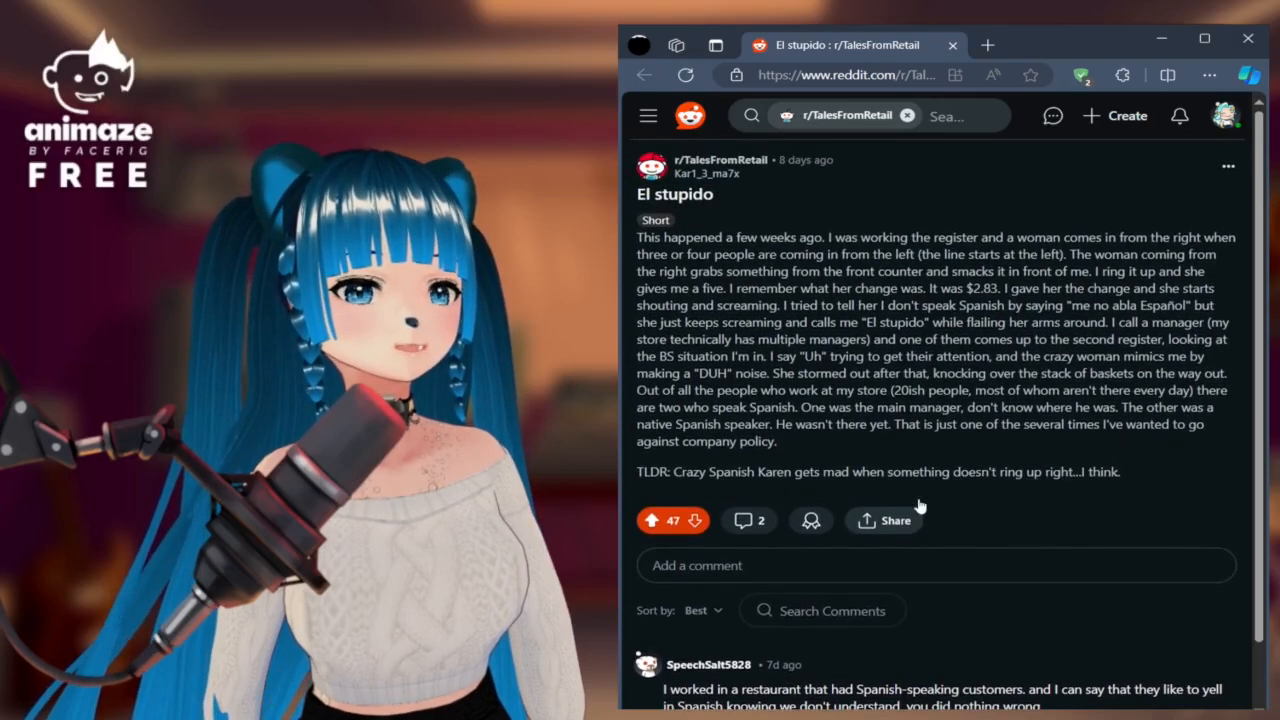
scroll("down", 3)
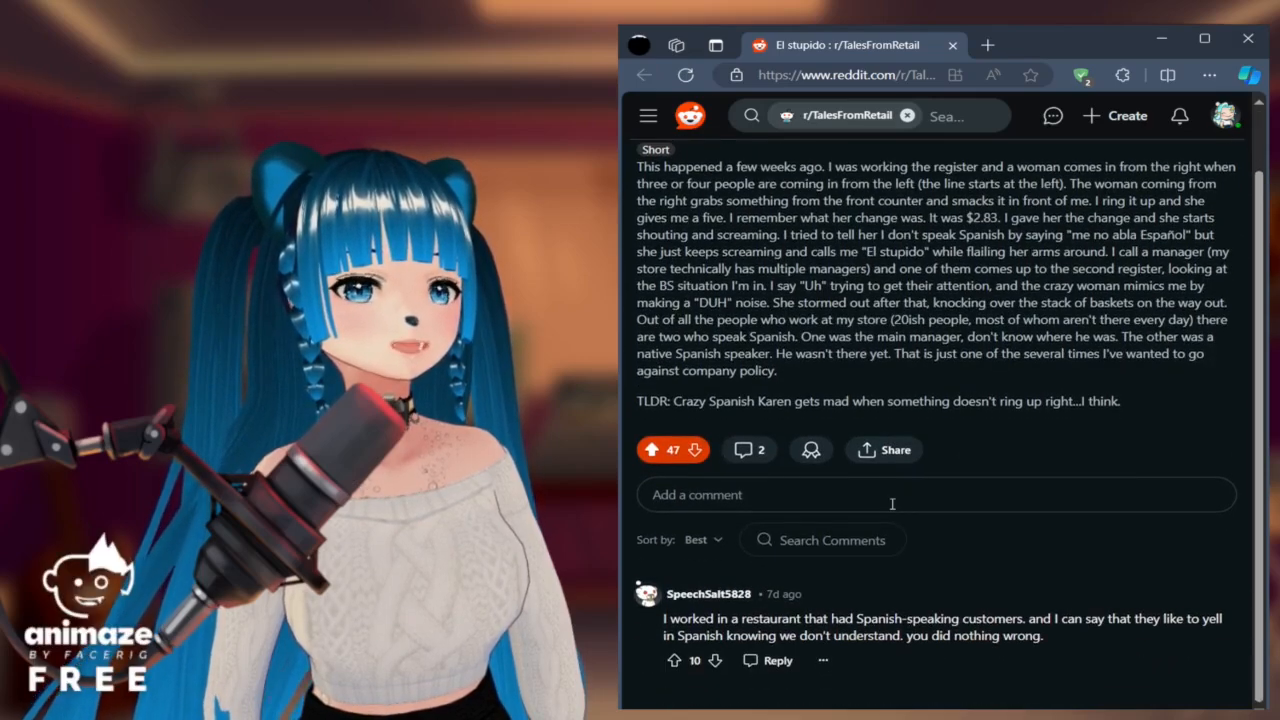
left_click(890, 494)
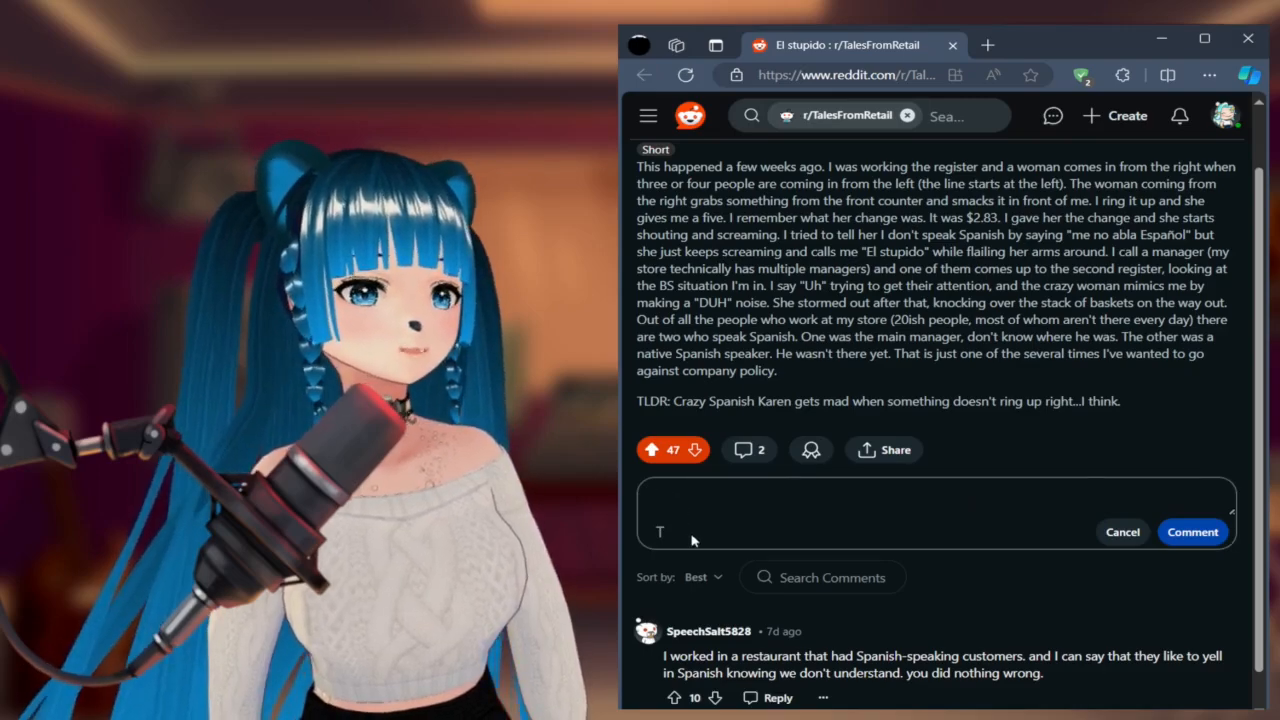
left_click(1122, 531)
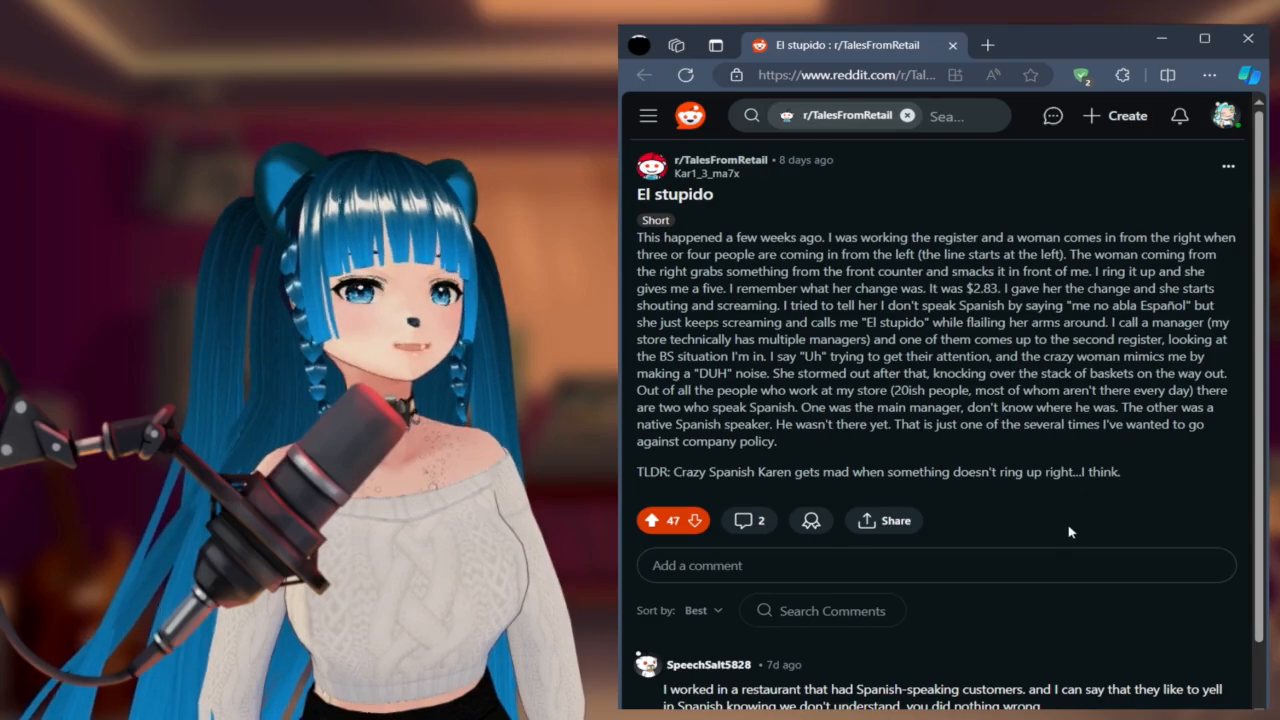
mouse_move(1025, 513)
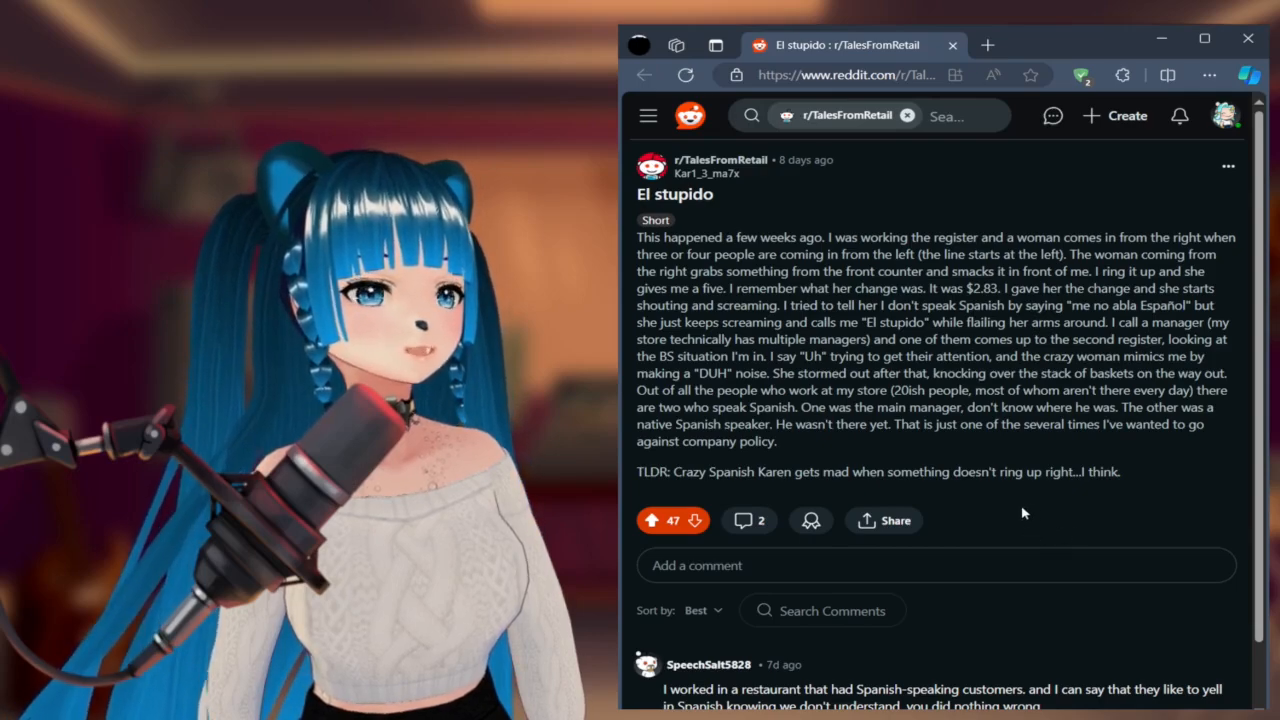